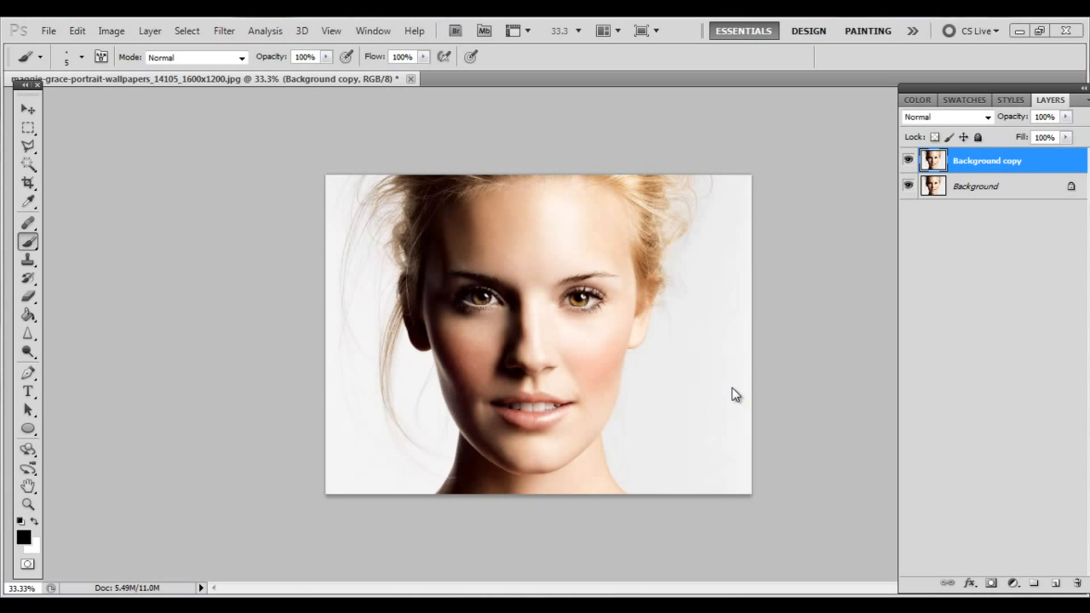
{"action": "mouse_move", "coordinate": [722, 403]}
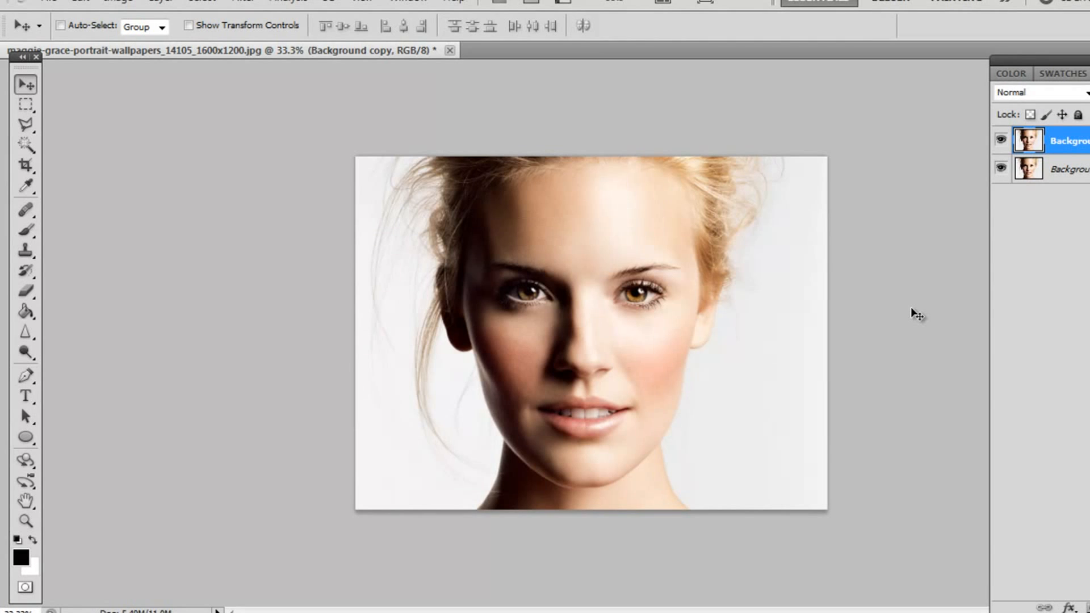
{"action": "mouse_move", "coordinate": [891, 316]}
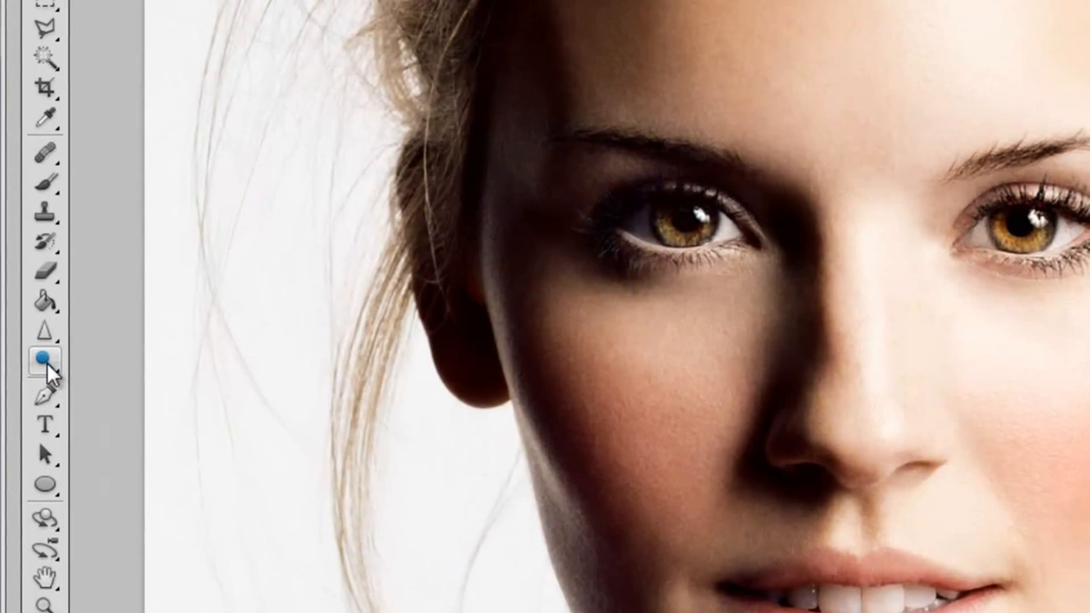
Step: Lighten both eyes with a soft-brush Dodge Tool, then toggle Background copy to compare
{"action": "left_click", "coordinate": [45, 358]}
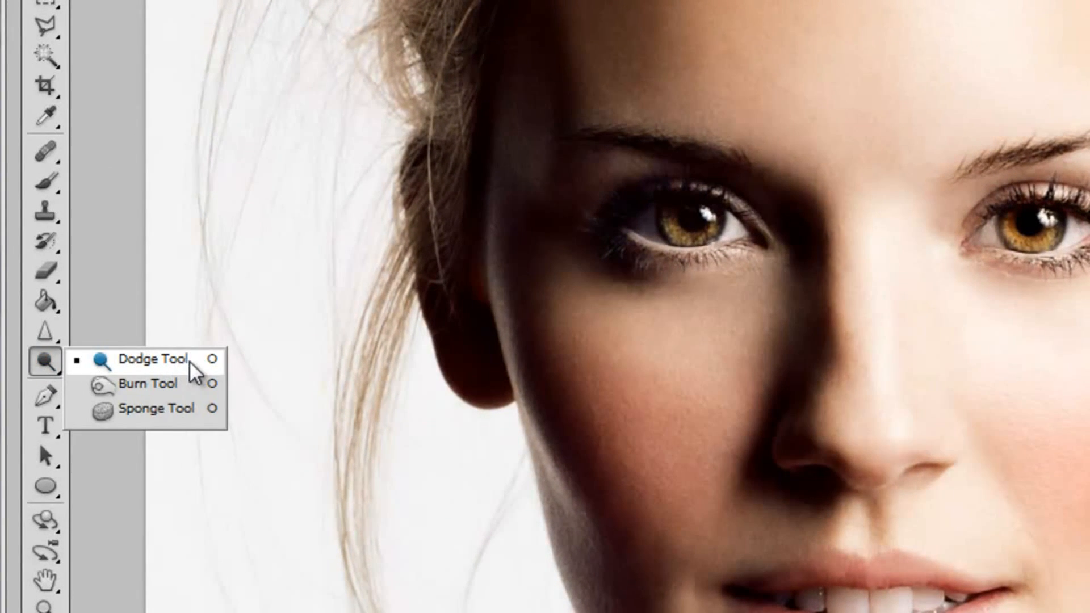
{"action": "left_click", "coordinate": [148, 360]}
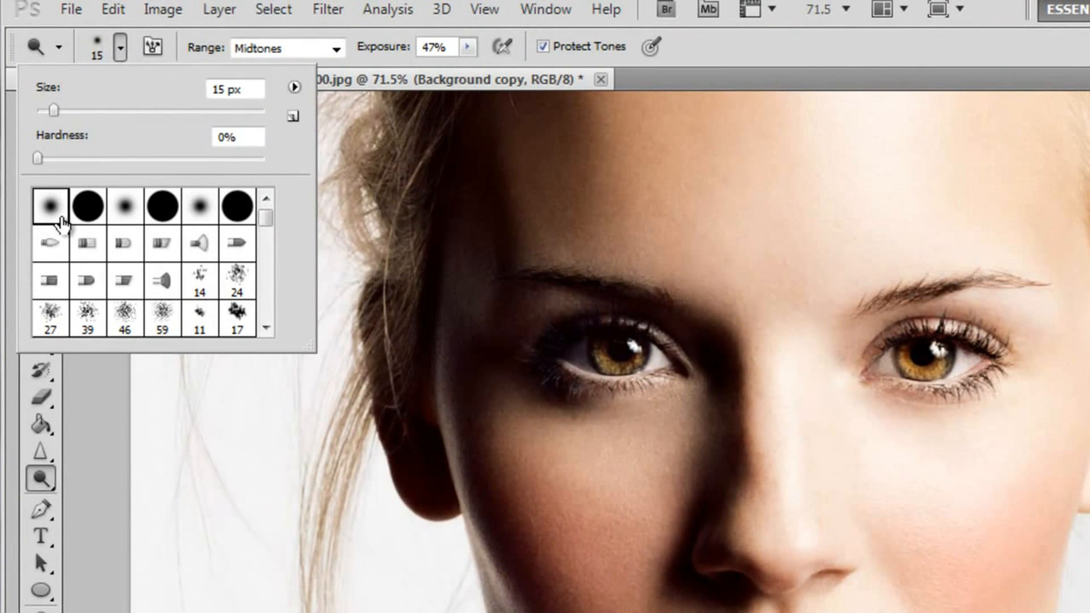
{"action": "left_click", "coordinate": [50, 205]}
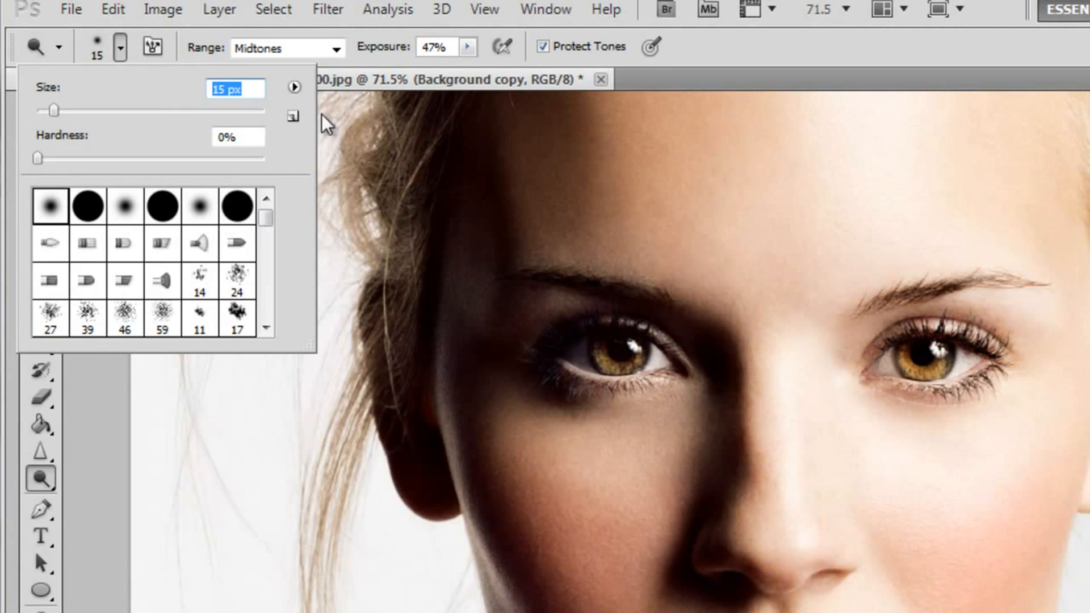
{"action": "mouse_move", "coordinate": [662, 238]}
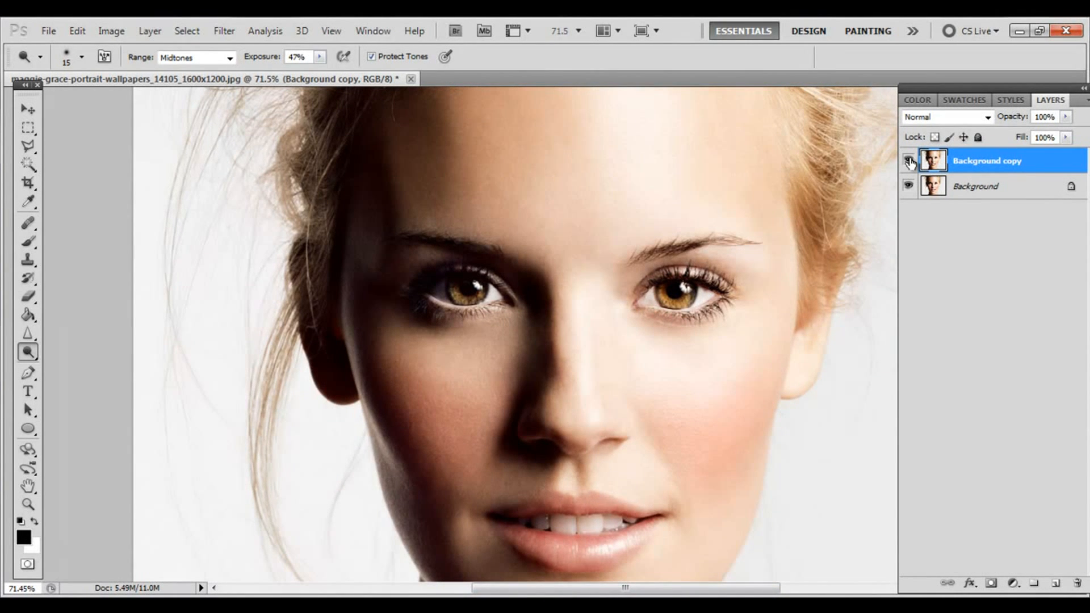
{"action": "left_click", "coordinate": [908, 160]}
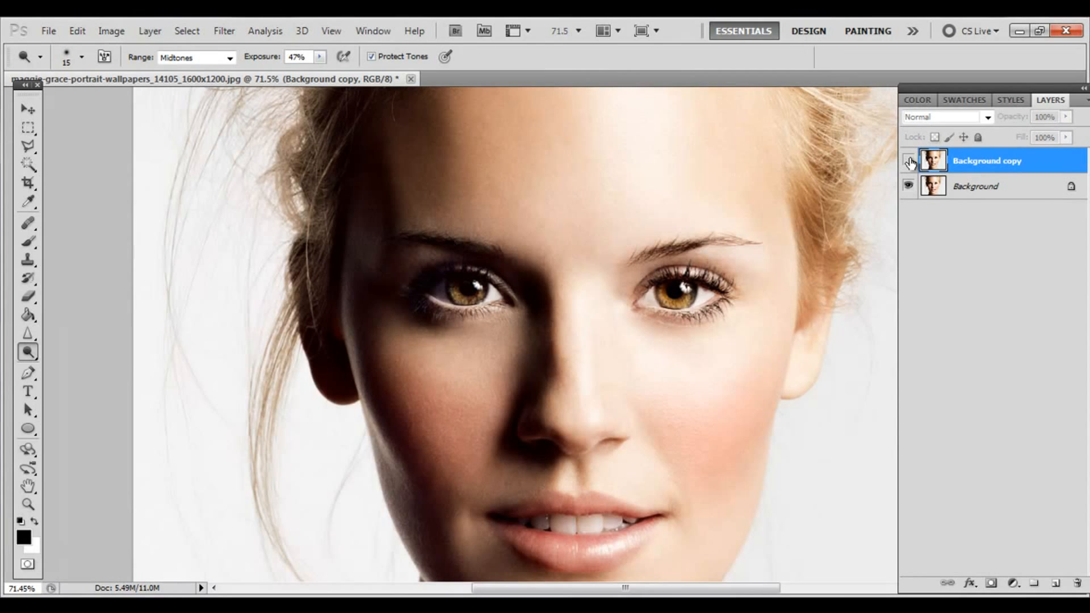
{"action": "left_click", "coordinate": [908, 160]}
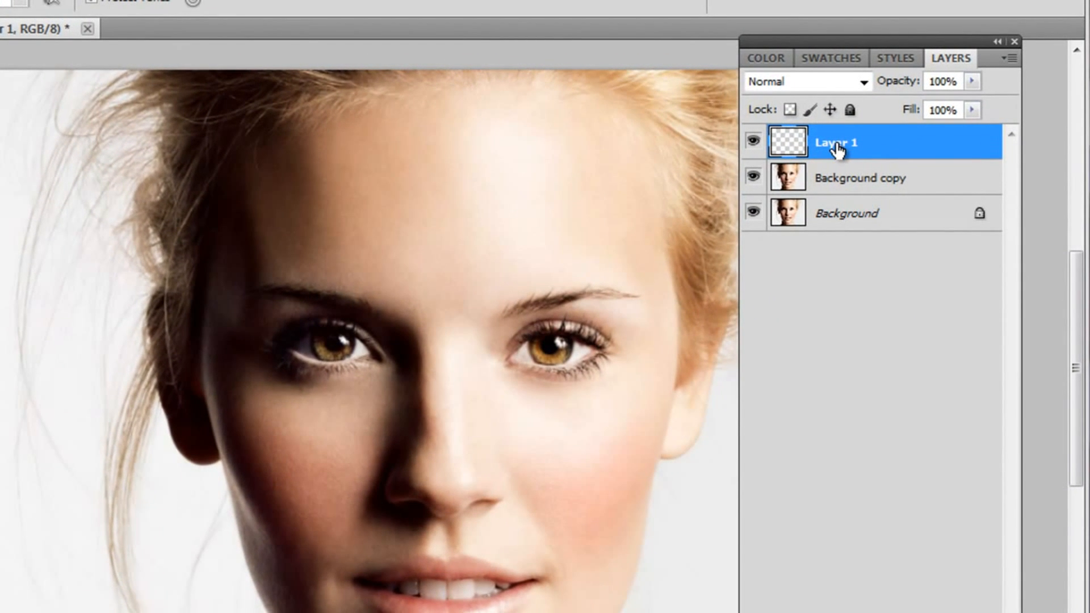
Step: Rename the new empty layer to 'Eye color'
{"action": "double_click", "coordinate": [836, 142]}
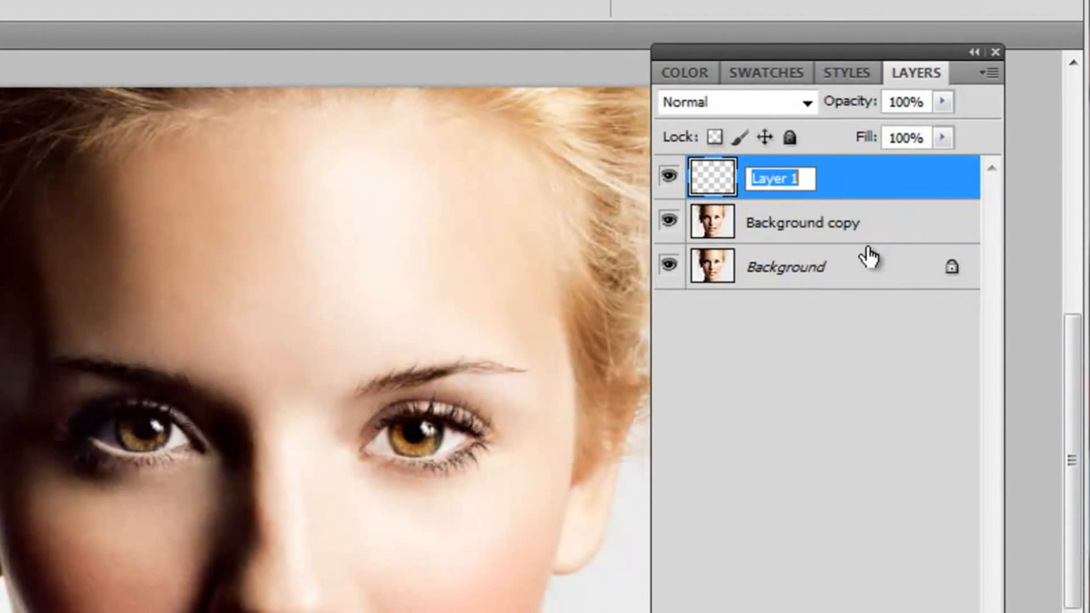
{"action": "type", "text": "Eye color"}
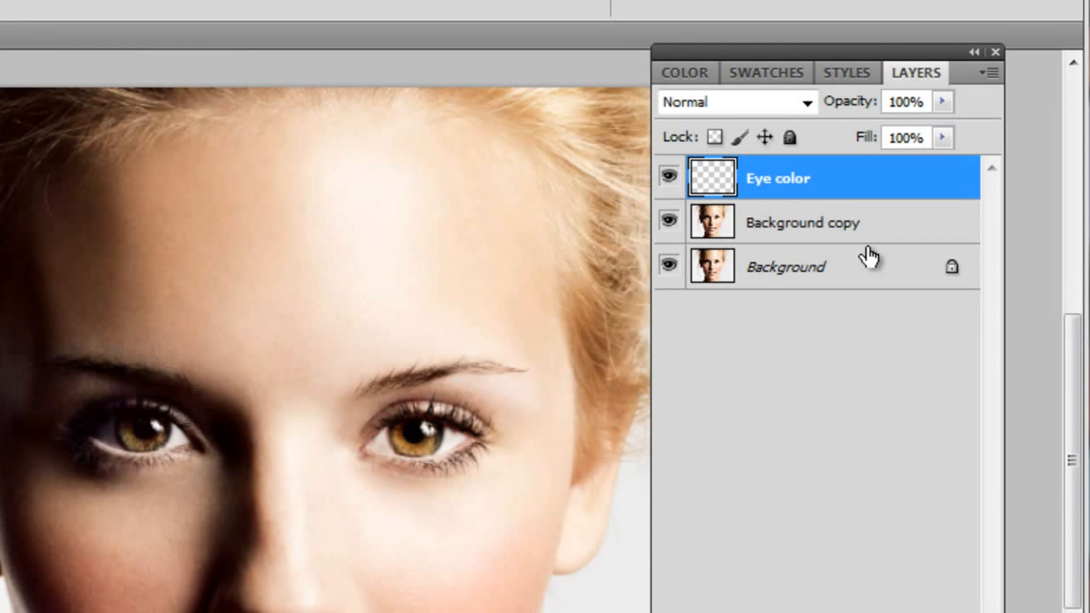
{"action": "mouse_move", "coordinate": [817, 59]}
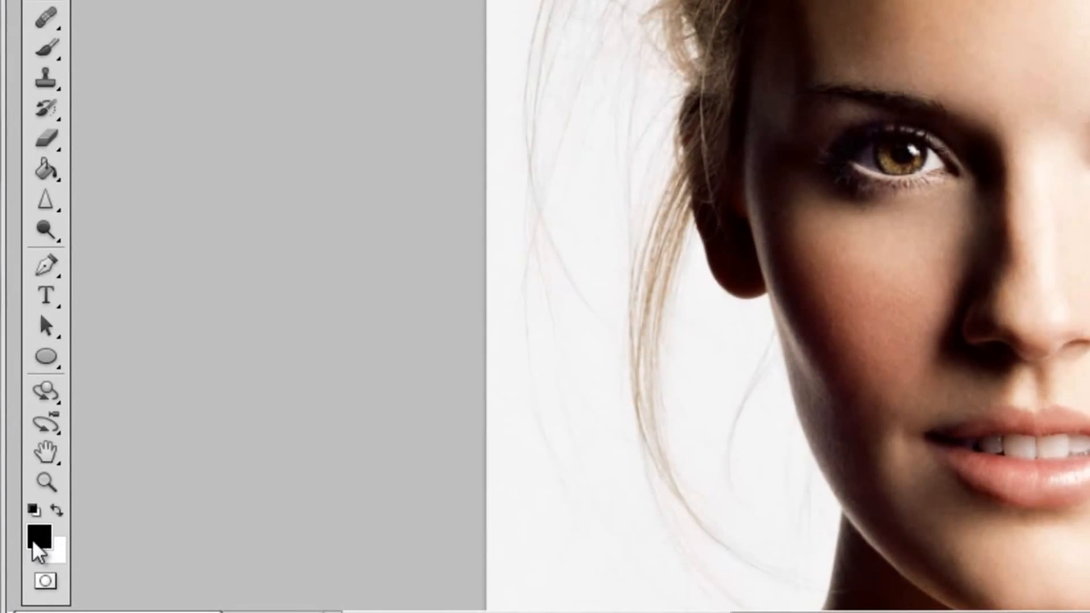
Step: Pick deep red a90f0f as the foreground colour in the Color Picker
{"action": "left_click", "coordinate": [40, 536]}
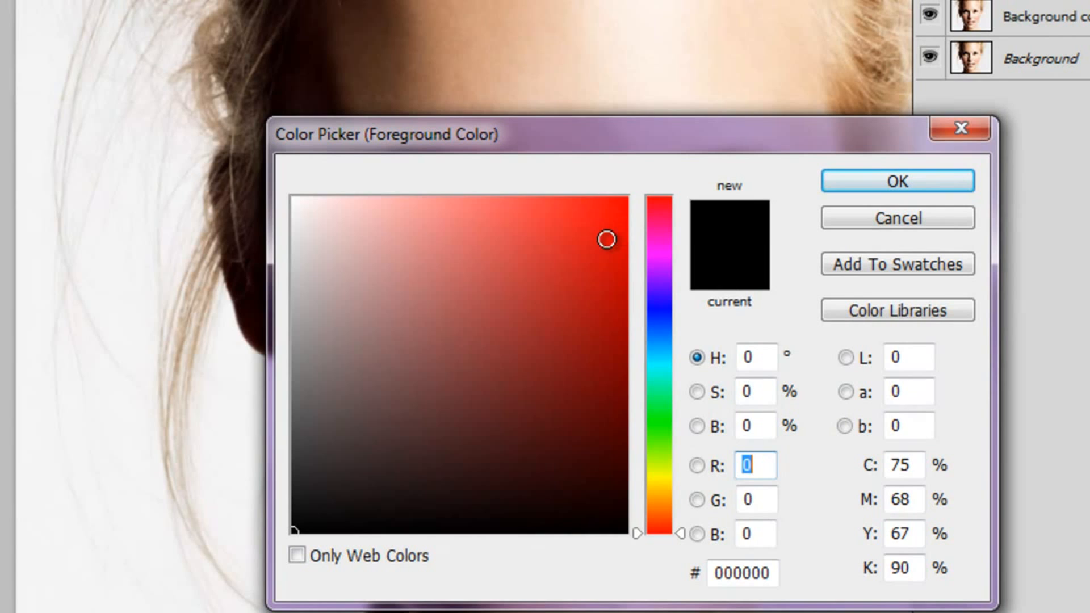
{"action": "left_click", "coordinate": [597, 310]}
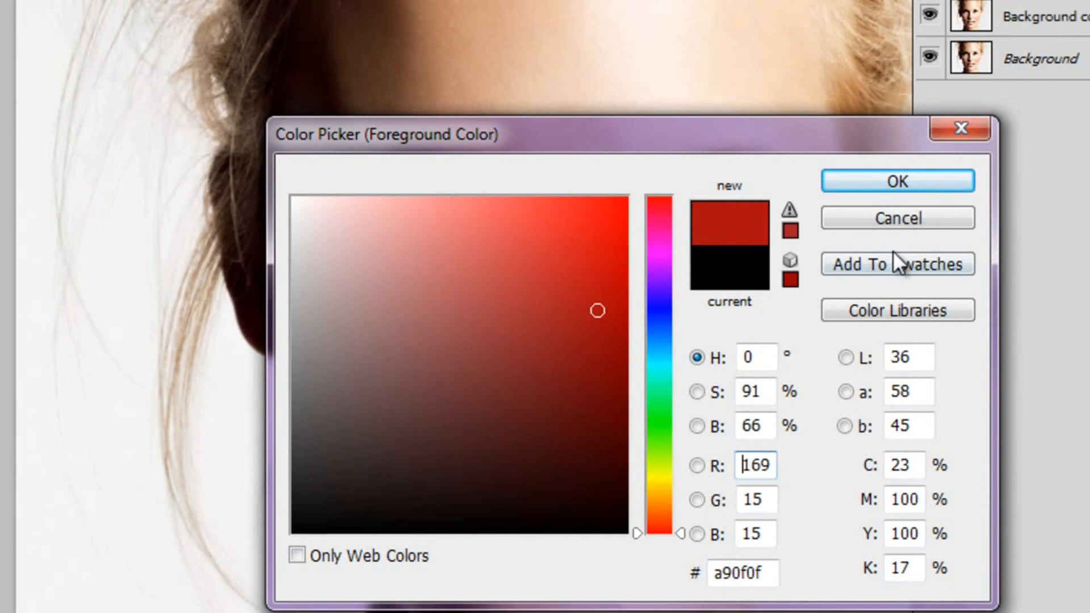
{"action": "left_click", "coordinate": [896, 181]}
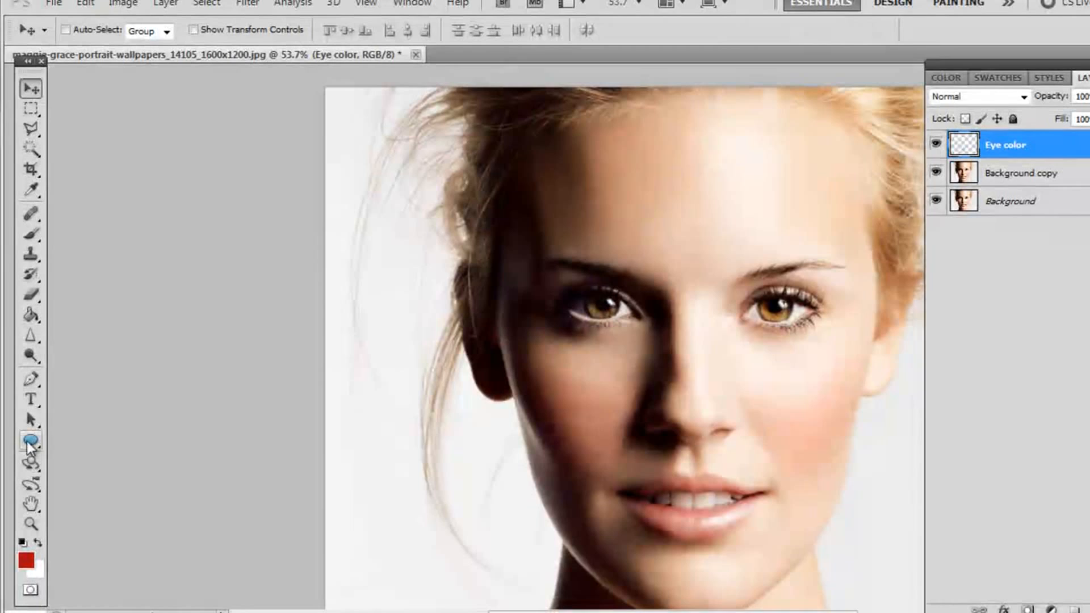
Step: Draw a solid red circle over the right iris with the Ellipse Tool
{"action": "left_click", "coordinate": [30, 443]}
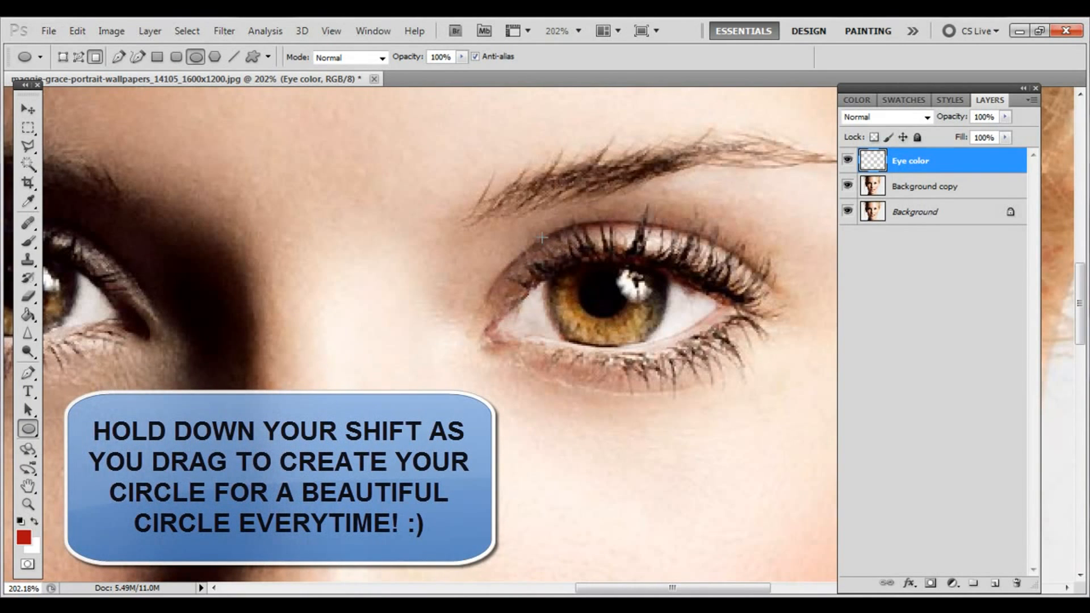
{"action": "left_click_drag", "start_coordinate": [544, 236], "coordinate": [780, 372]}
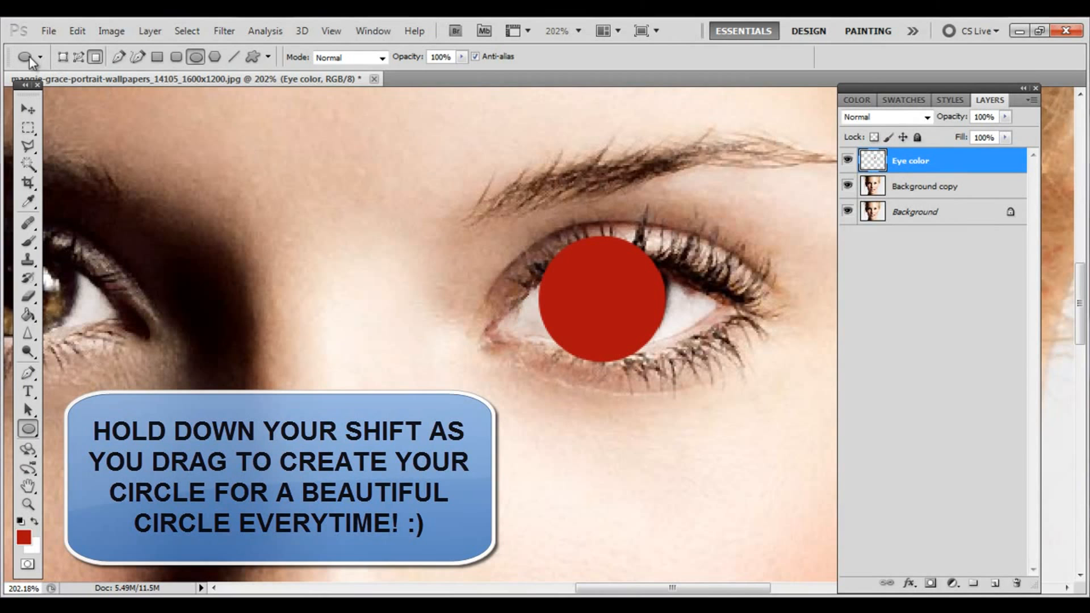
{"action": "left_click", "coordinate": [28, 109]}
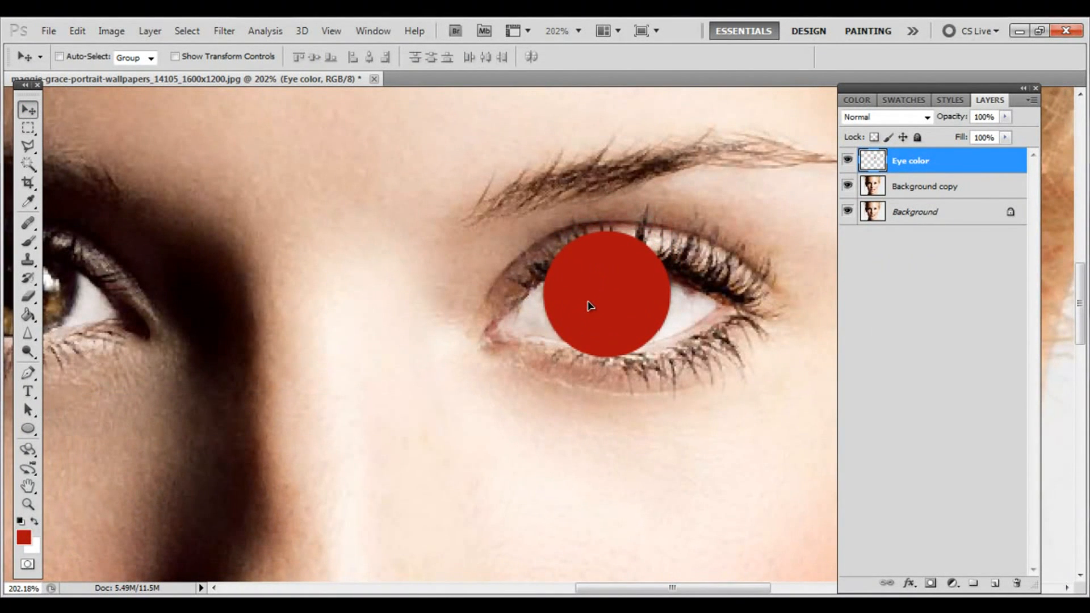
{"action": "mouse_move", "coordinate": [773, 239]}
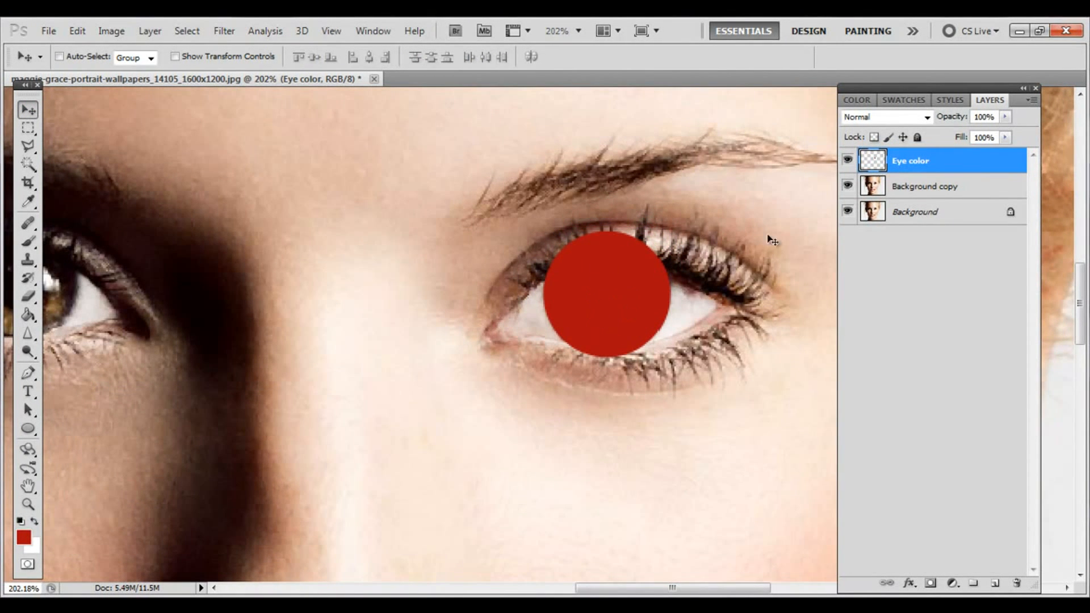
{"action": "left_click", "coordinate": [886, 117]}
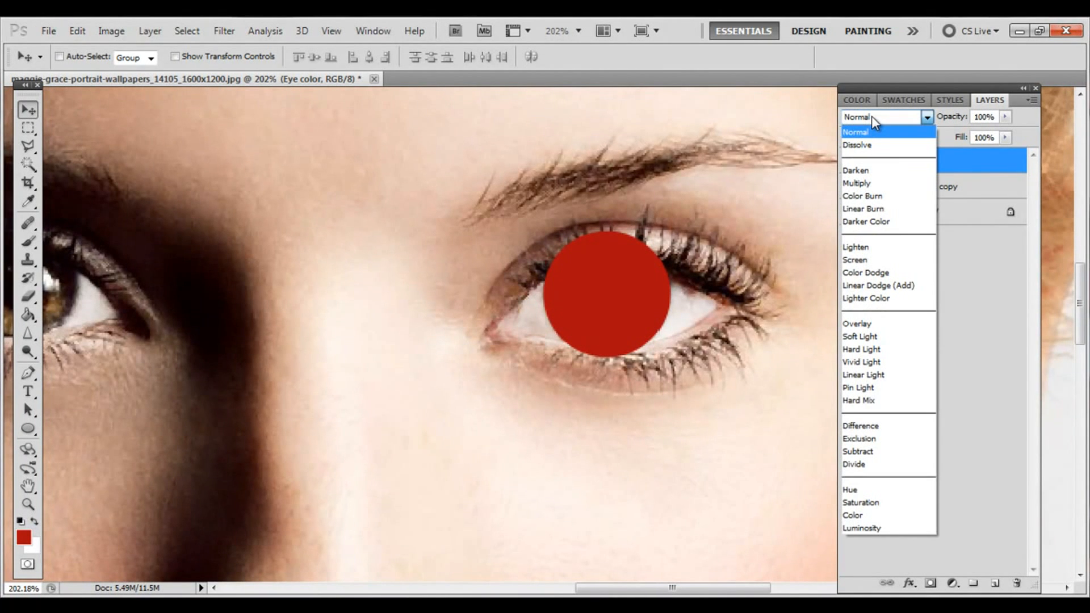
Step: Set the Eye color layer to Overlay blending at 59% opacity
{"action": "left_click", "coordinate": [857, 323]}
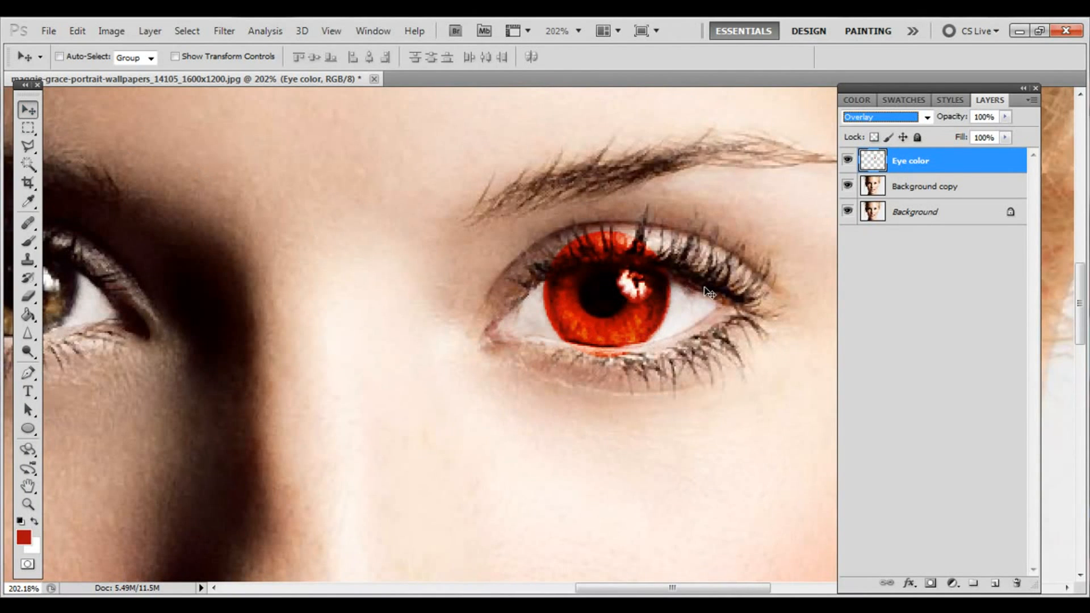
{"action": "mouse_move", "coordinate": [1009, 130]}
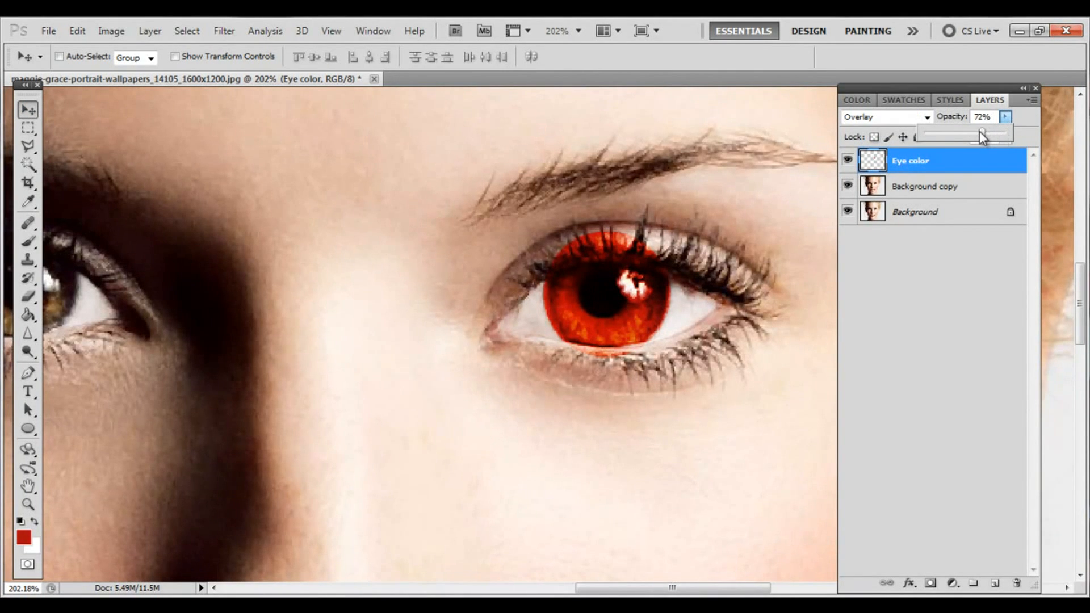
{"action": "left_click_drag", "start_coordinate": [980, 134], "coordinate": [1000, 133]}
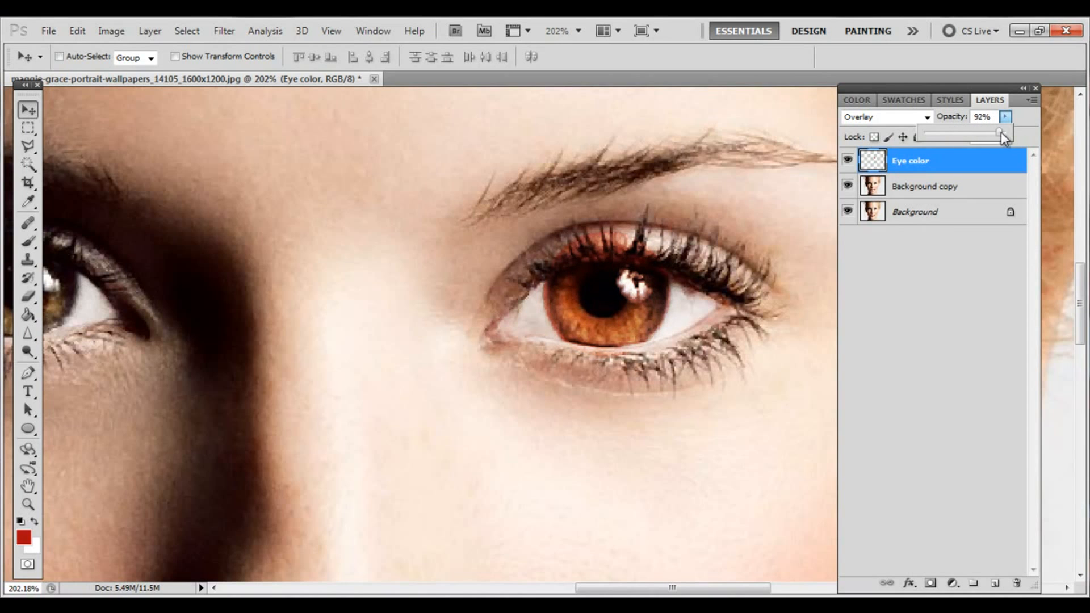
{"action": "left_click_drag", "start_coordinate": [1000, 132], "coordinate": [980, 133]}
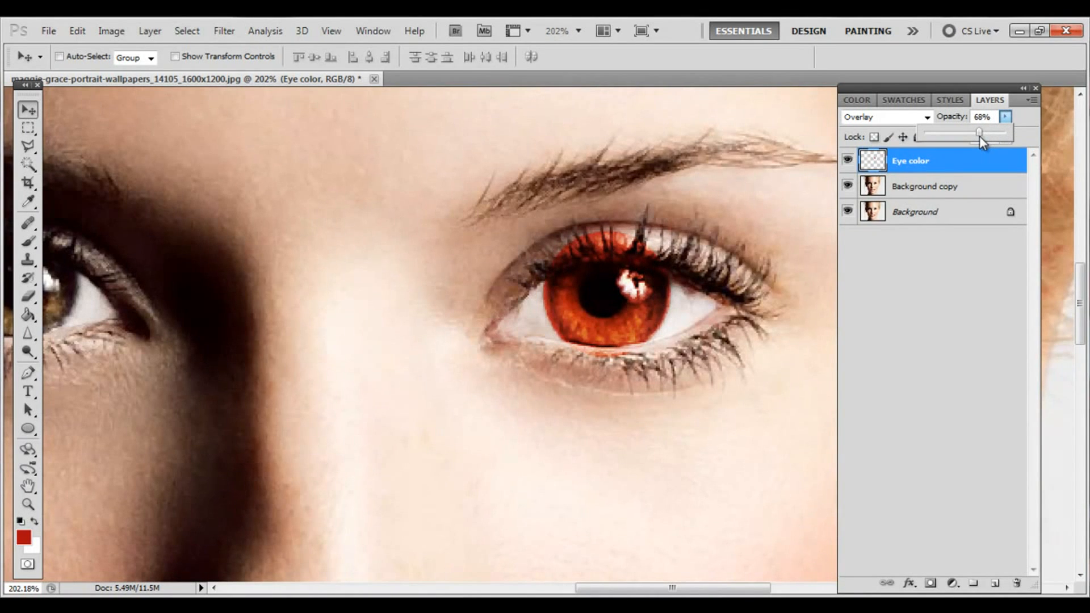
{"action": "left_click_drag", "start_coordinate": [981, 132], "coordinate": [975, 132]}
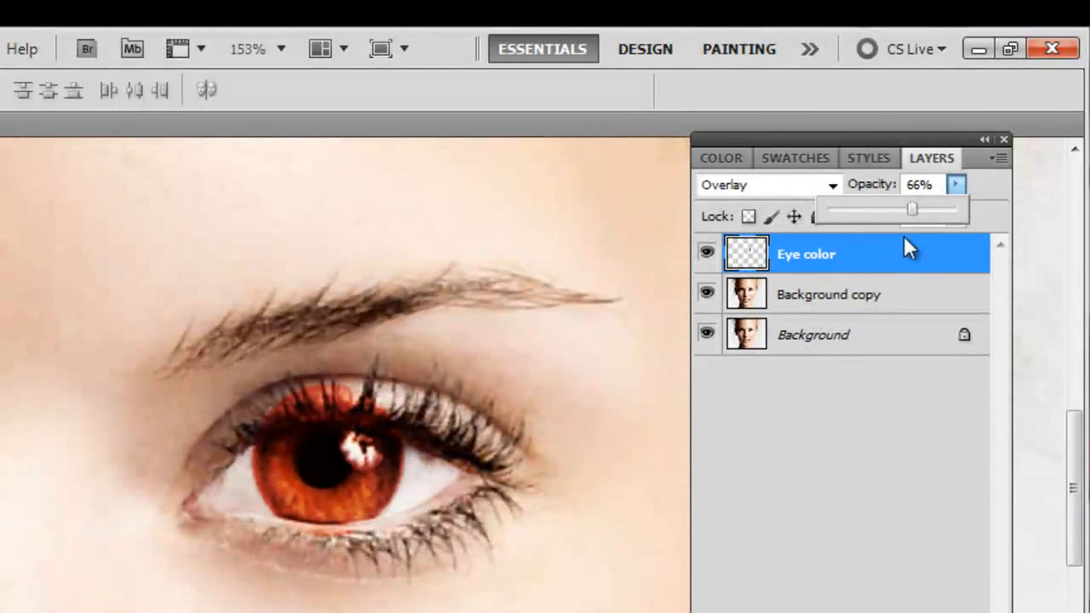
{"action": "left_click_drag", "start_coordinate": [911, 208], "coordinate": [903, 209]}
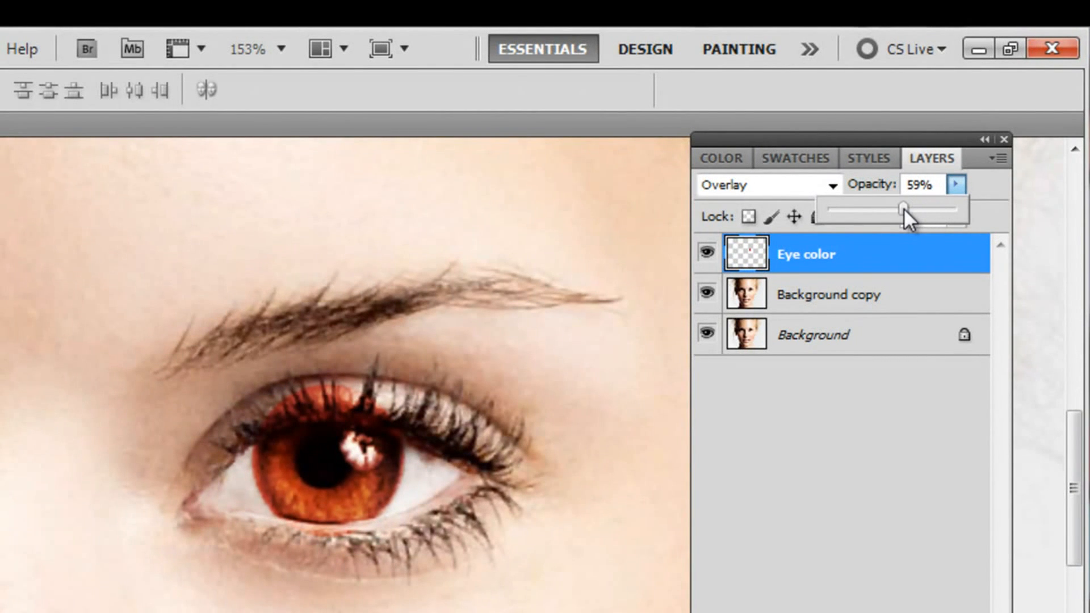
{"action": "left_click_drag", "start_coordinate": [904, 207], "coordinate": [899, 206]}
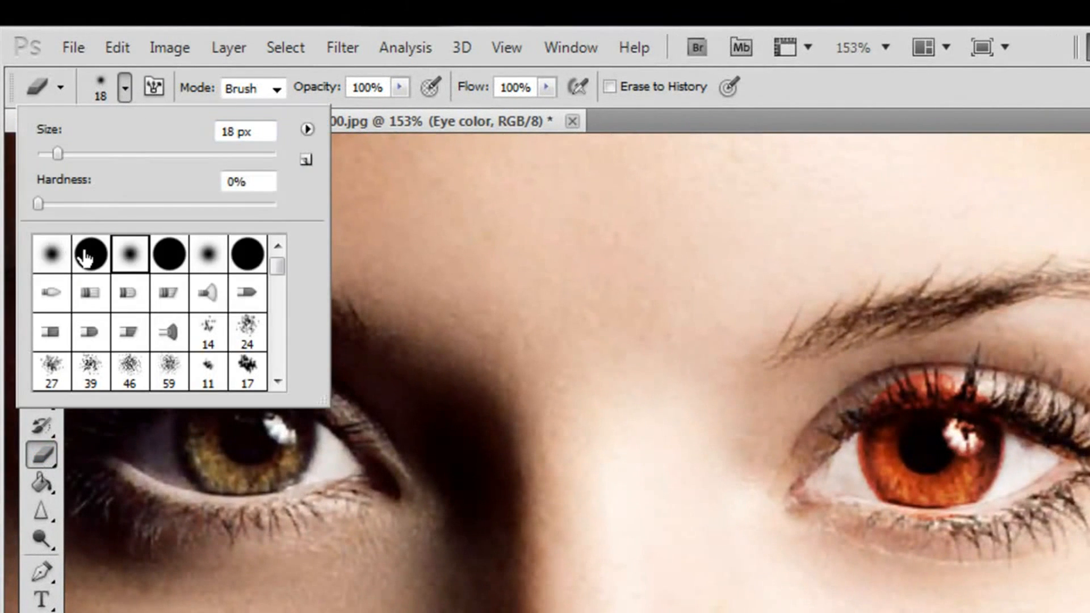
Step: Choose a soft round eraser brush at 20 px
{"action": "left_click", "coordinate": [50, 254]}
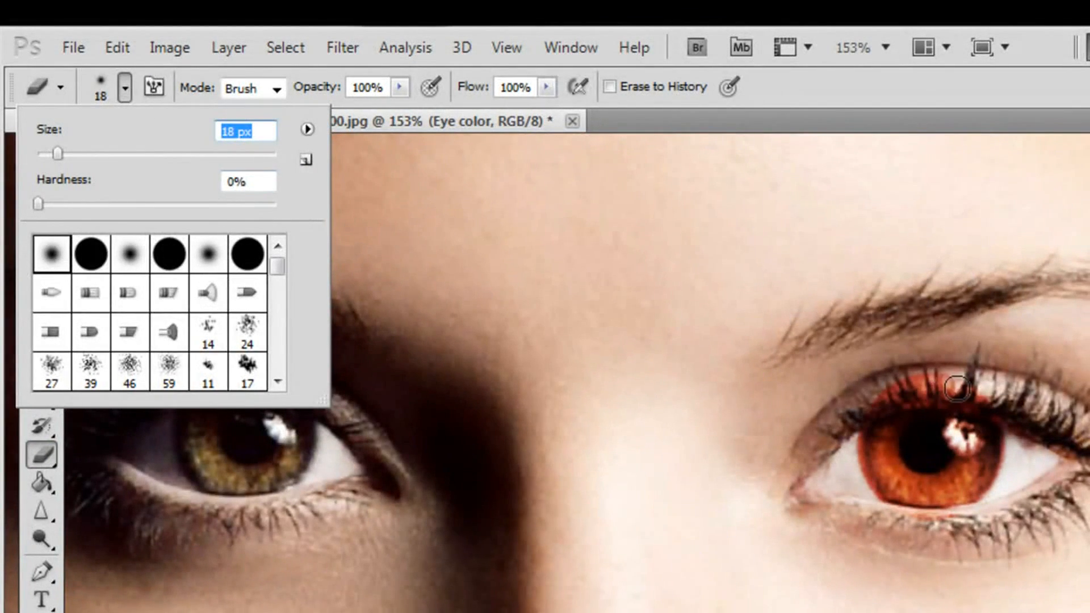
{"action": "type", "text": "20"}
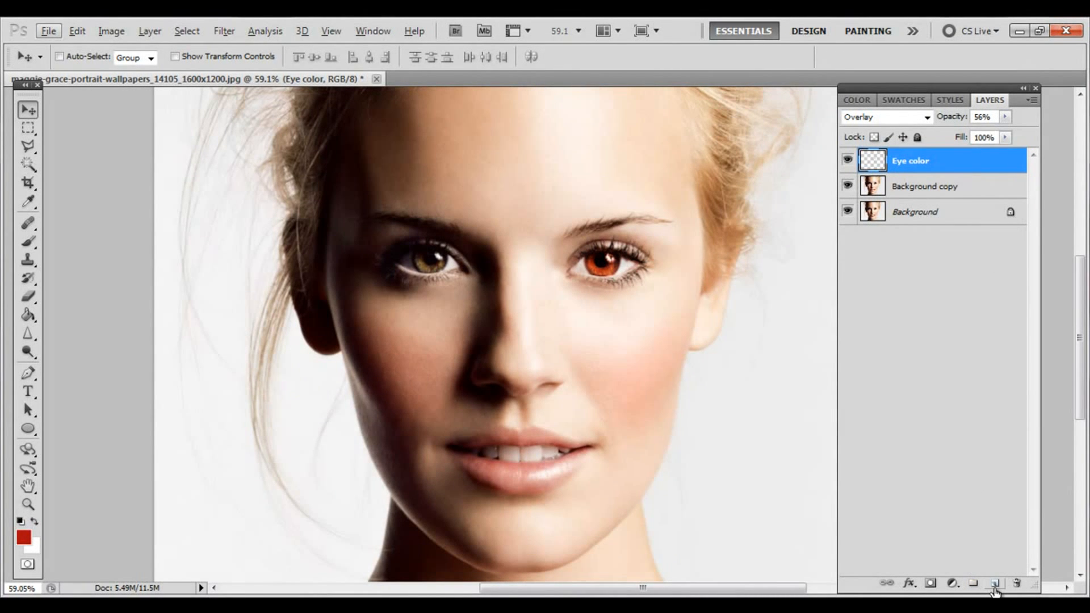
Step: Add a layer with a red circle on the left iris, Overlay at about 66% opacity
{"action": "left_click", "coordinate": [995, 583]}
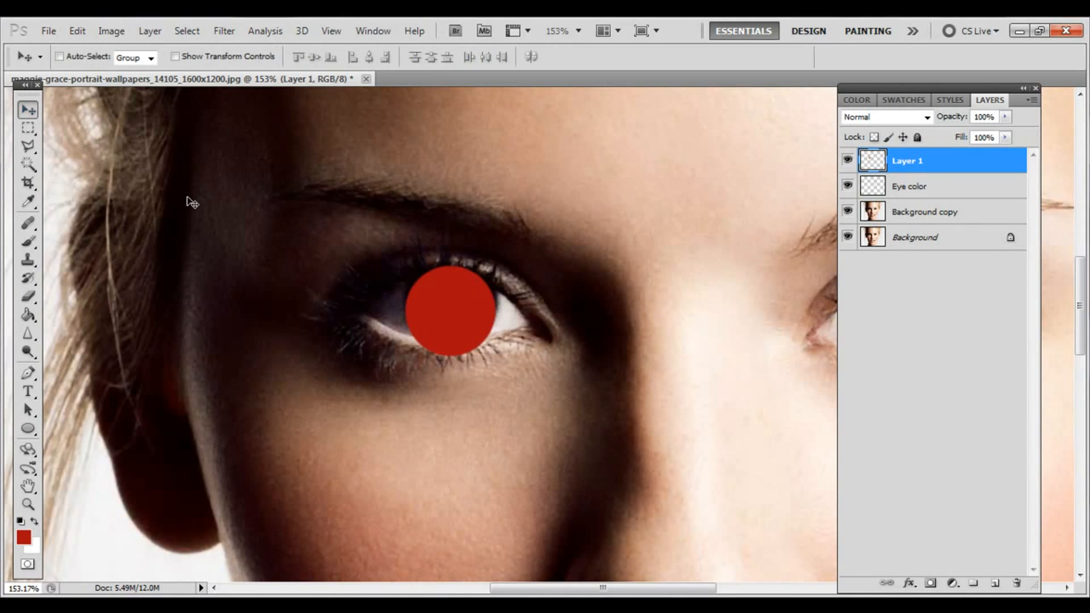
{"action": "left_click_drag", "start_coordinate": [448, 309], "coordinate": [452, 304]}
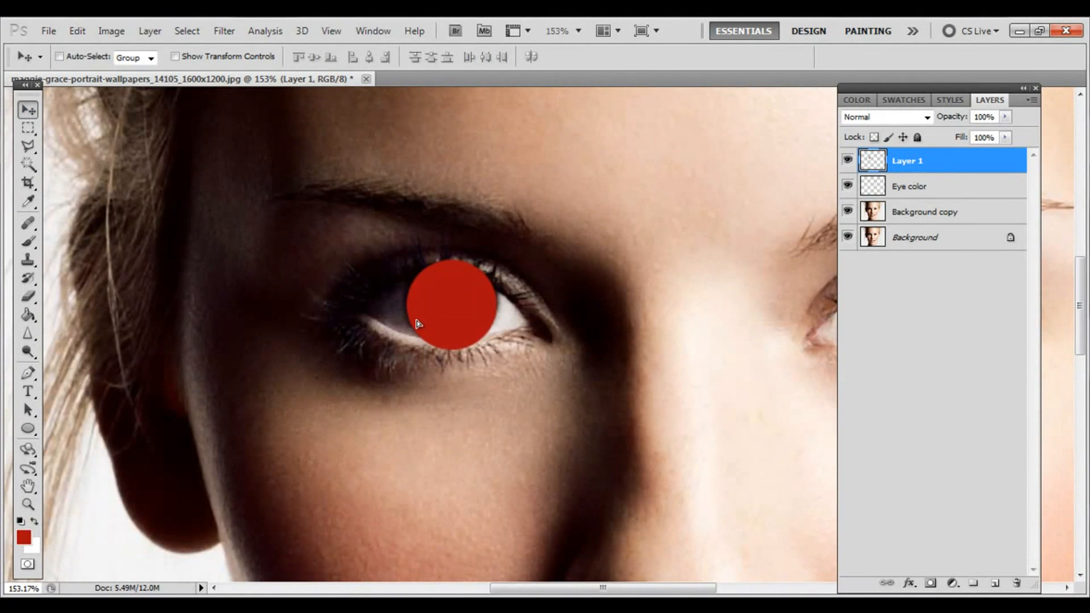
{"action": "left_click", "coordinate": [926, 116]}
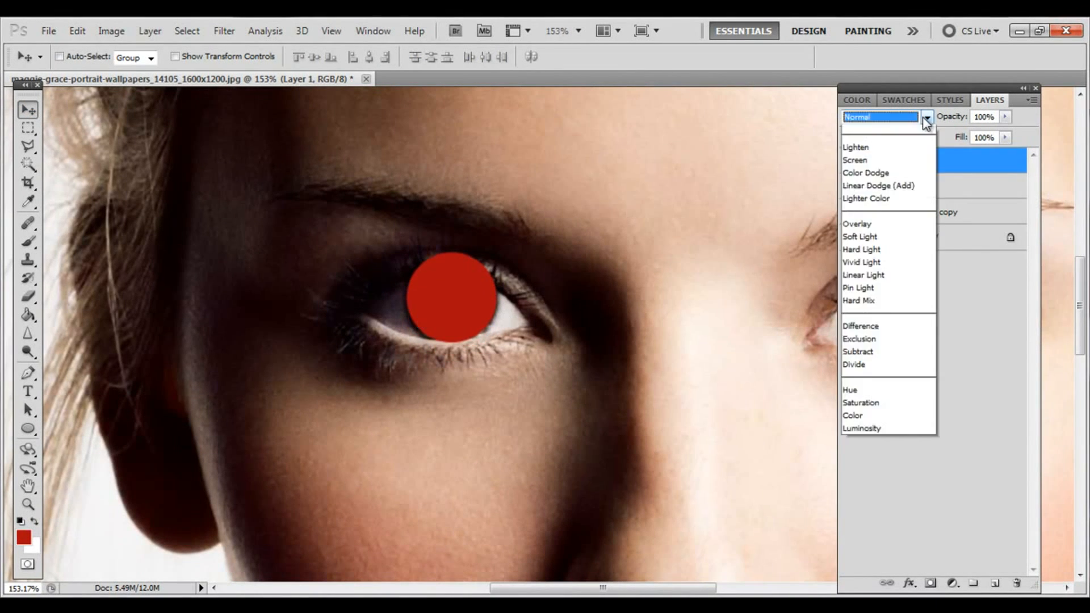
{"action": "left_click", "coordinate": [857, 224]}
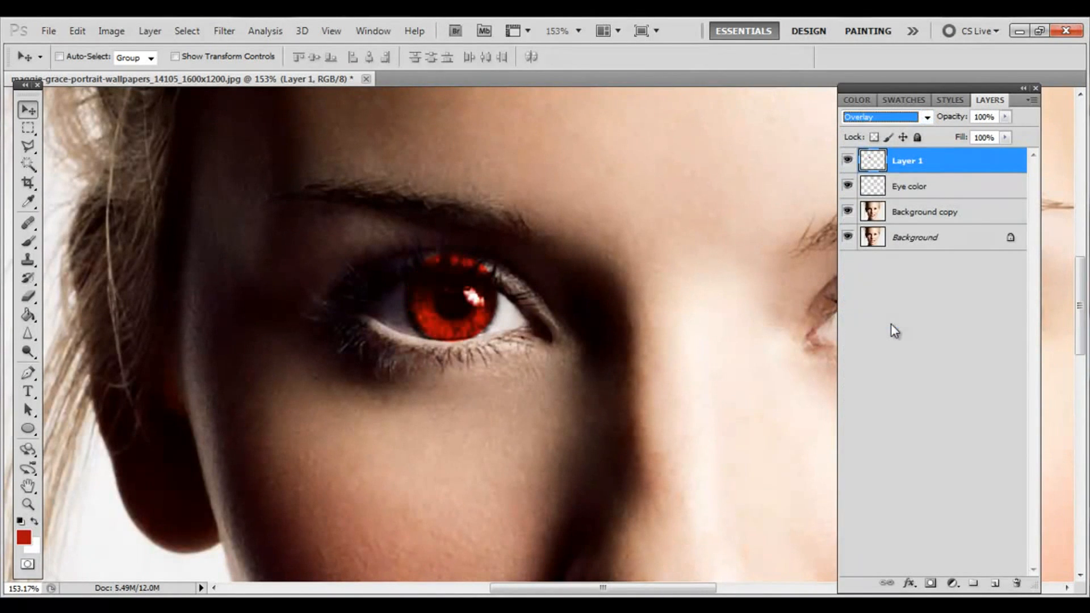
{"action": "left_click_drag", "start_coordinate": [1003, 131], "coordinate": [976, 131]}
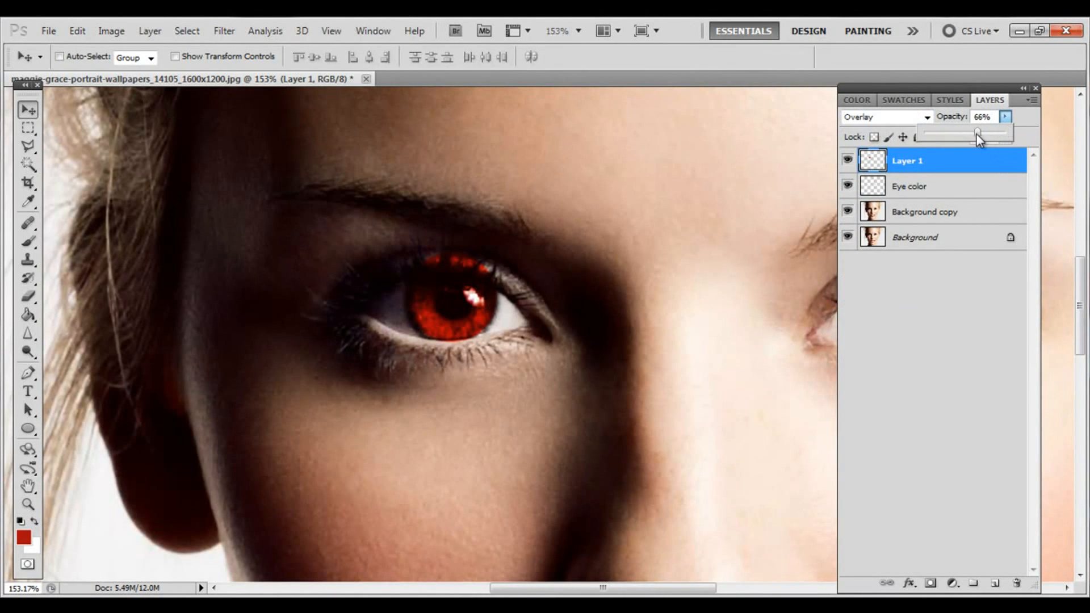
{"action": "left_click_drag", "start_coordinate": [975, 132], "coordinate": [969, 133]}
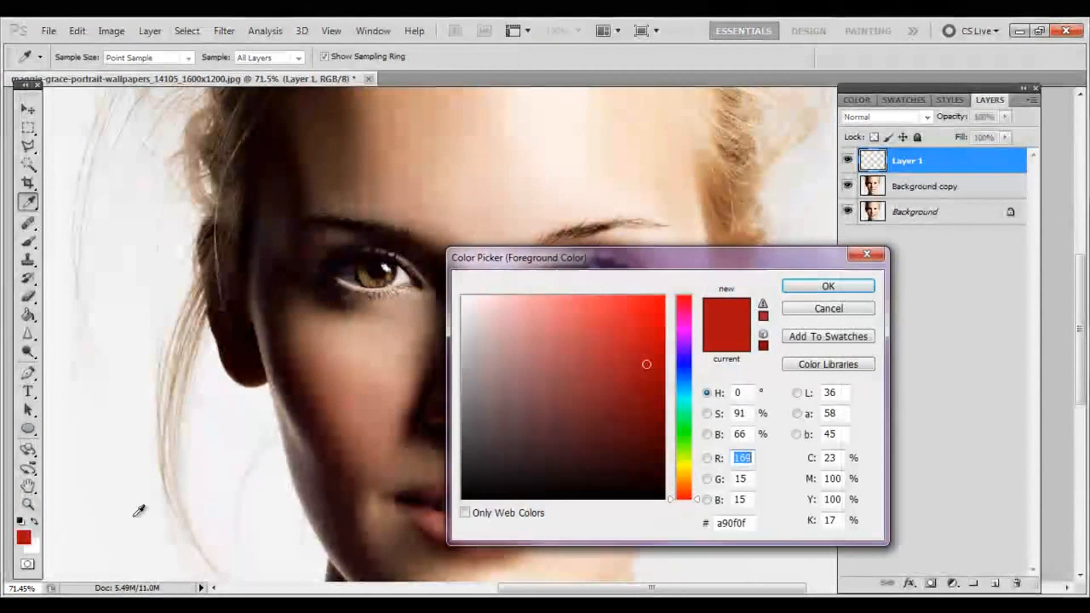
Step: Dismiss the colour picker and set the foreground colour to green 1aa90f
{"action": "left_click", "coordinate": [463, 310]}
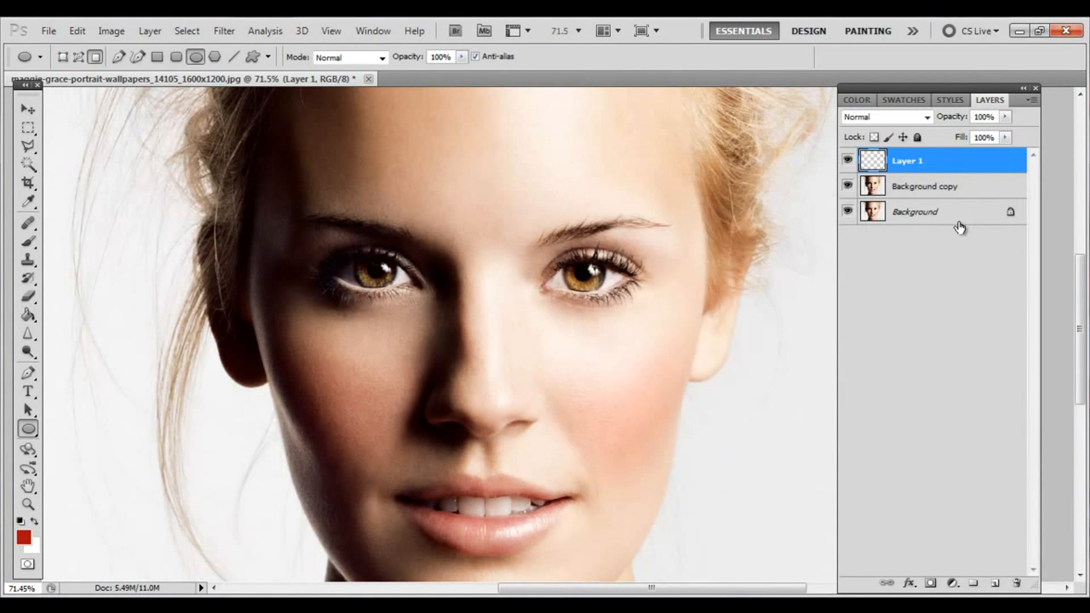
{"action": "left_click", "coordinate": [18, 538]}
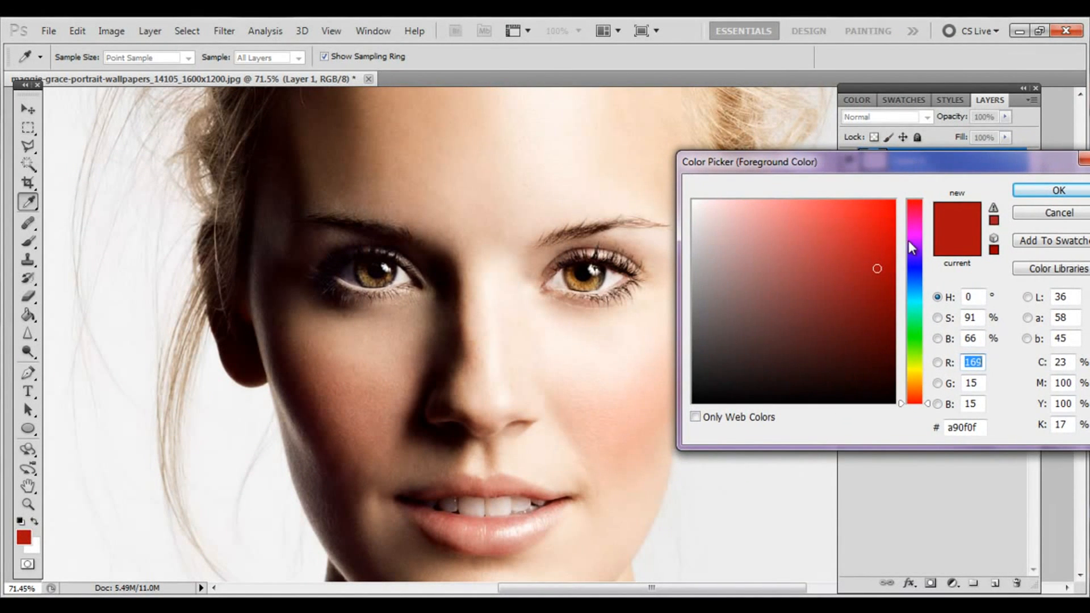
{"action": "mouse_move", "coordinate": [916, 308]}
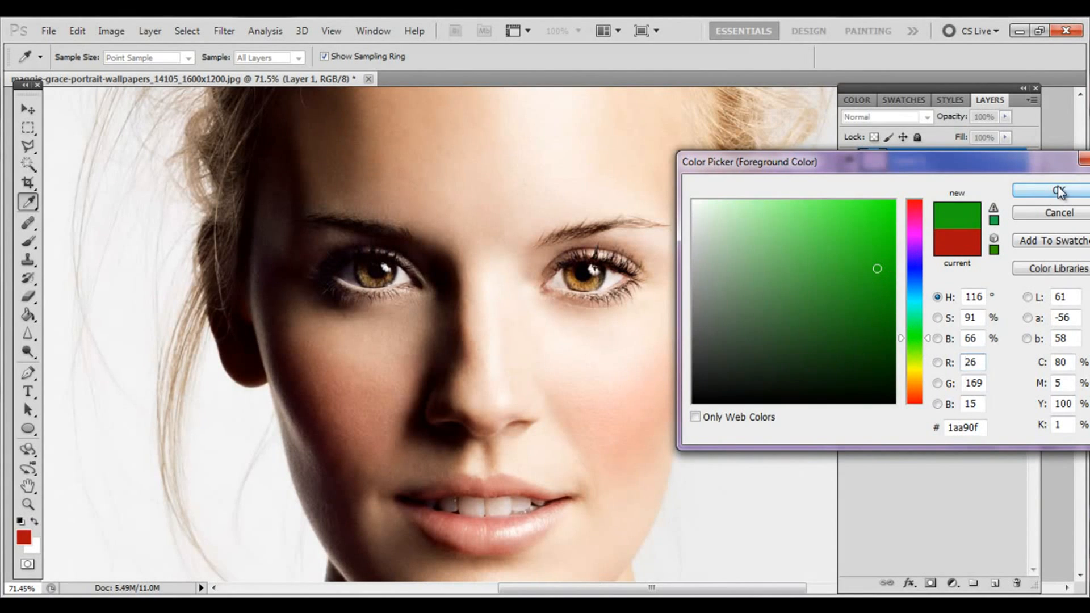
{"action": "left_click", "coordinate": [1056, 191]}
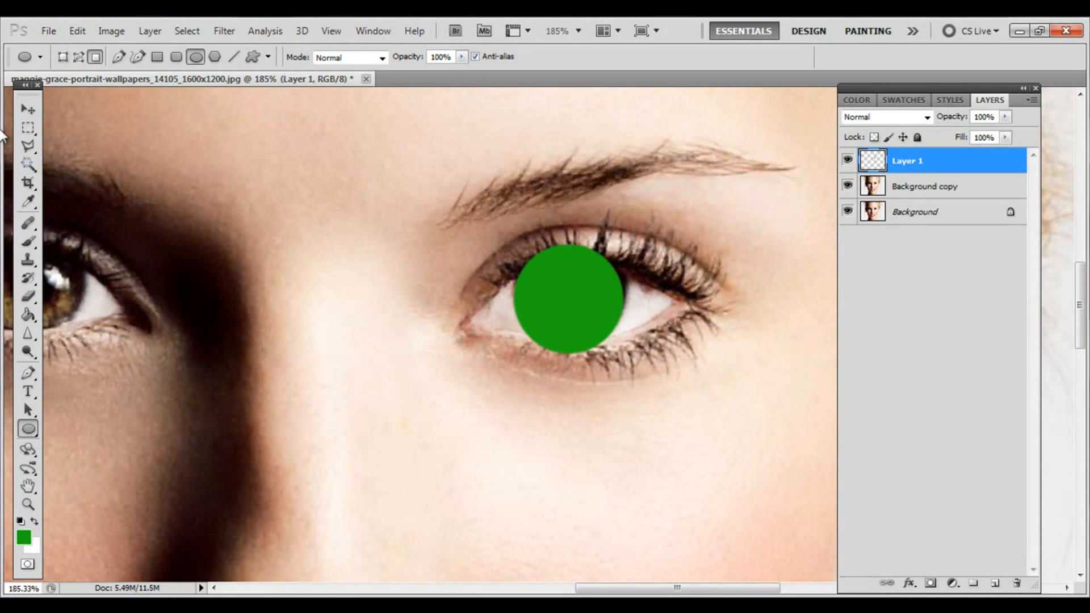
Step: Blend the right iris's green circle as Overlay at about 51% opacity
{"action": "left_click", "coordinate": [28, 108]}
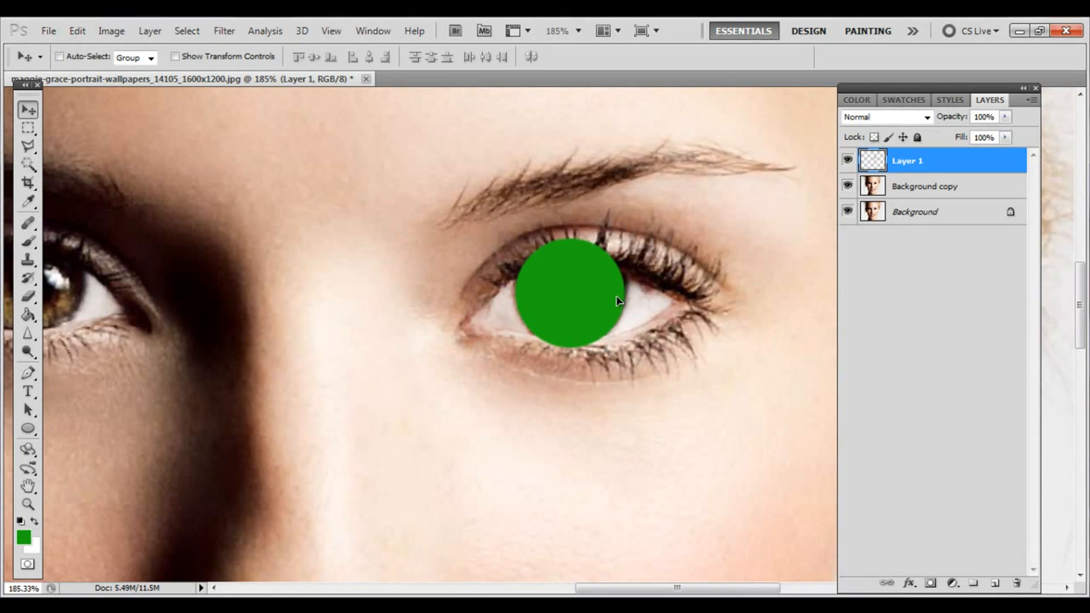
{"action": "left_click", "coordinate": [885, 115]}
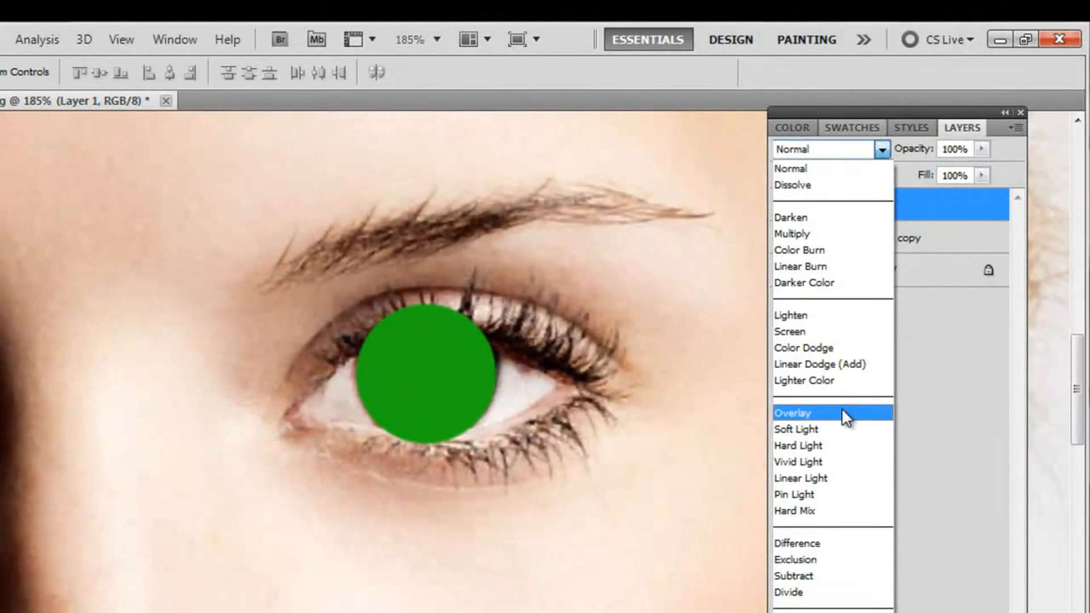
{"action": "left_click", "coordinate": [792, 412]}
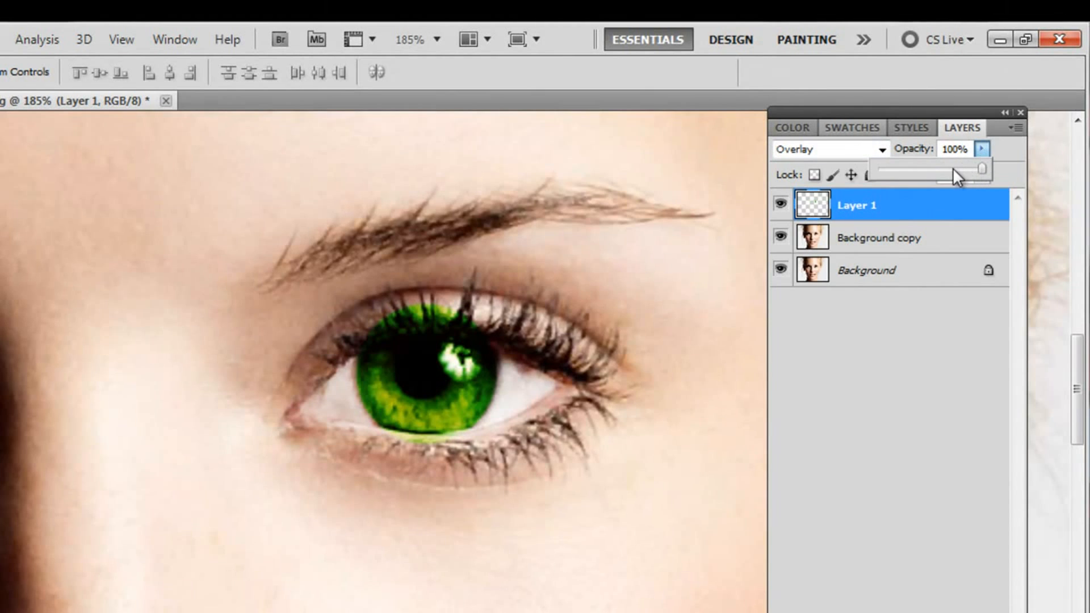
{"action": "left_click_drag", "start_coordinate": [984, 169], "coordinate": [906, 192]}
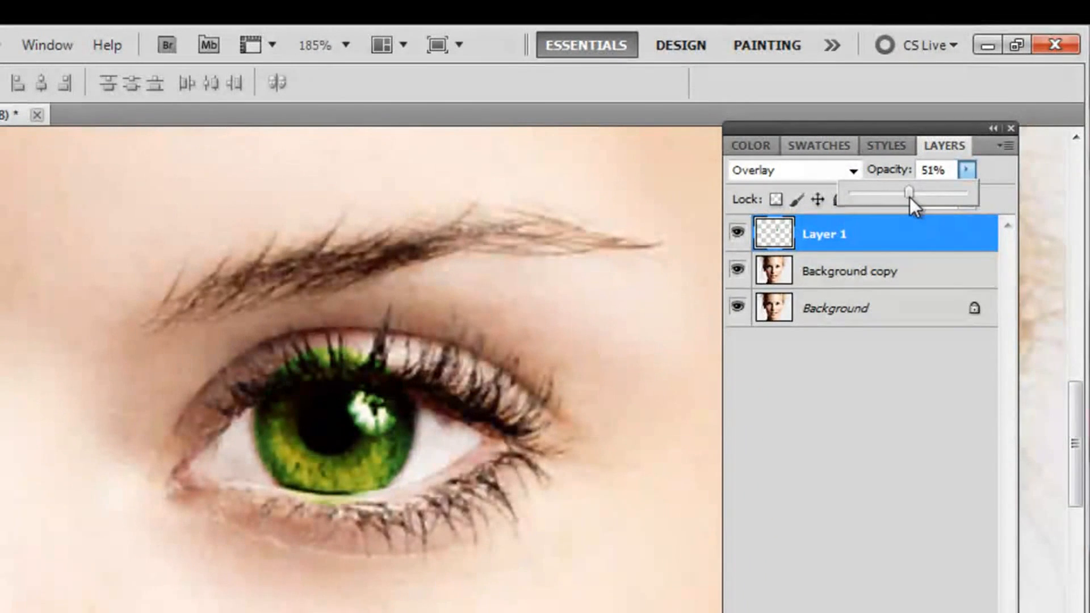
{"action": "left_click_drag", "start_coordinate": [906, 192], "coordinate": [894, 193]}
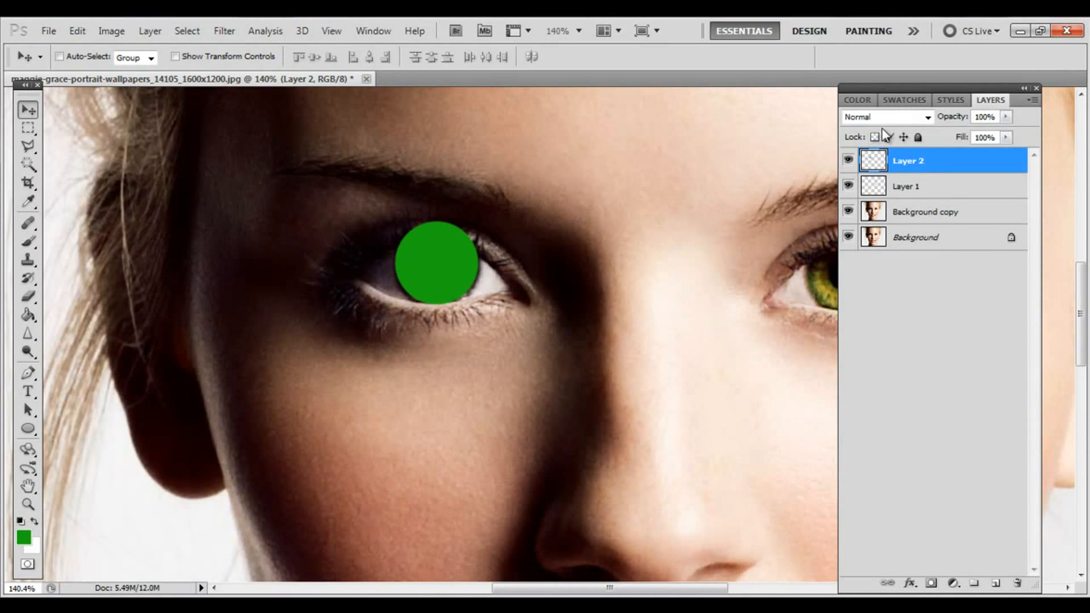
Step: Set Layer 2's green circle to Overlay and adjust its opacity
{"action": "left_click", "coordinate": [886, 116]}
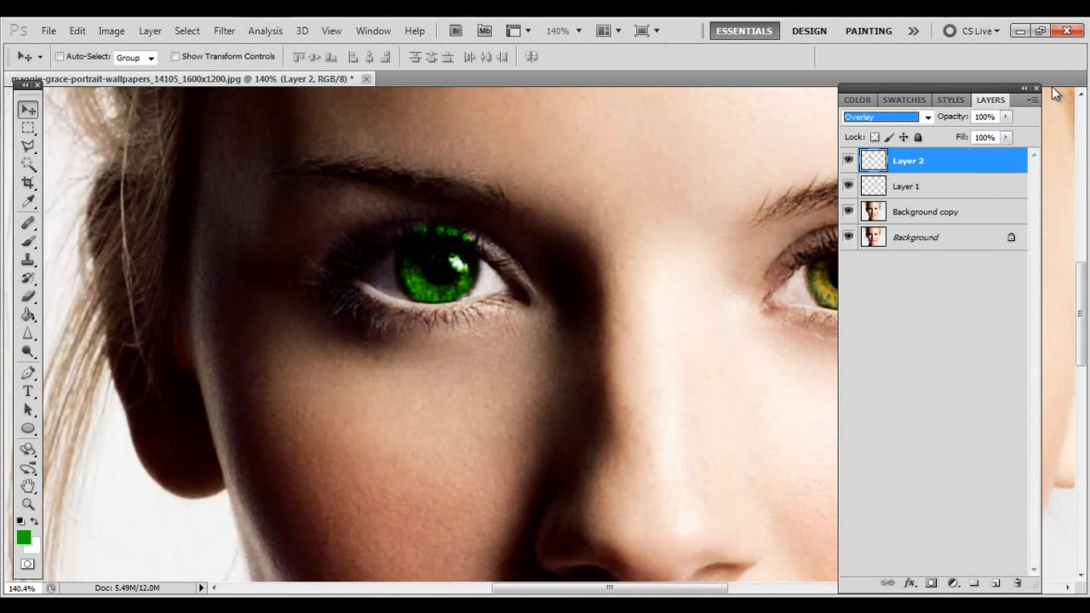
{"action": "left_click_drag", "start_coordinate": [1007, 132], "coordinate": [962, 133]}
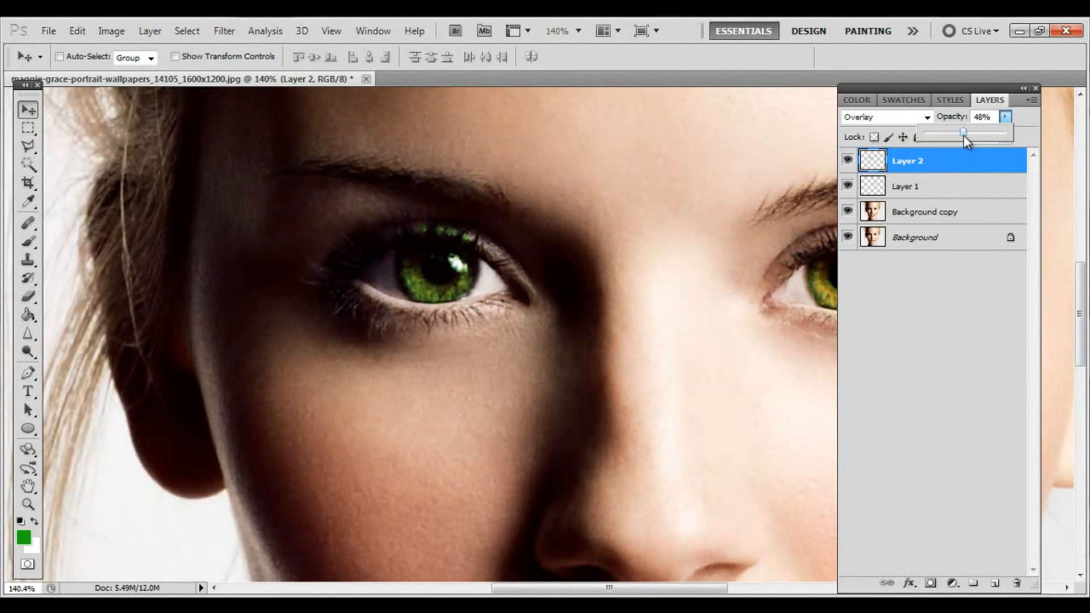
{"action": "left_click_drag", "start_coordinate": [963, 133], "coordinate": [955, 133]}
{"action": "type", "text": "65.5"}
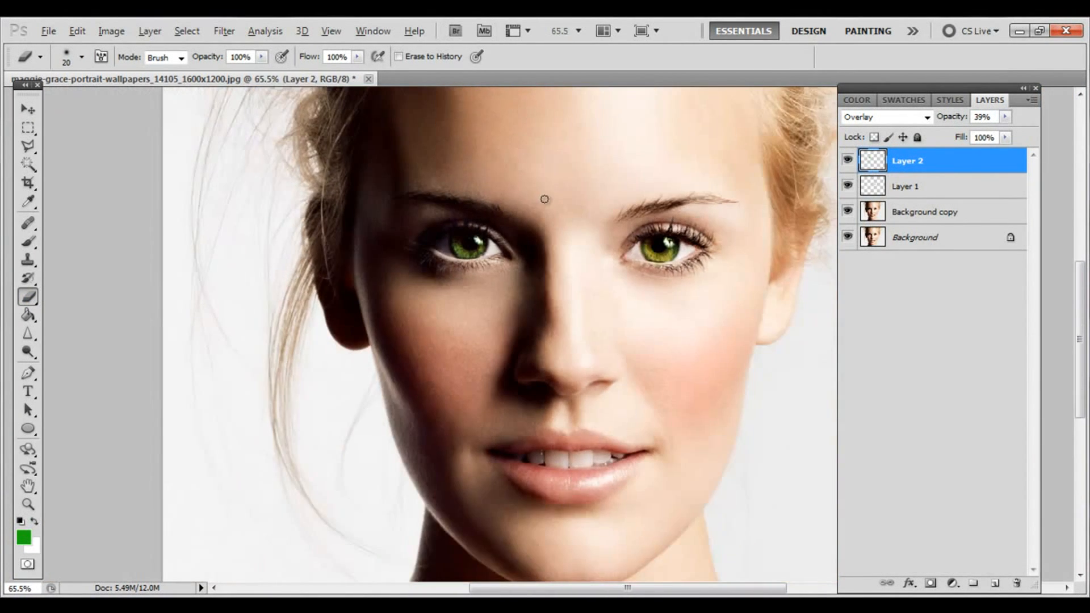
{"action": "left_click", "coordinate": [27, 109]}
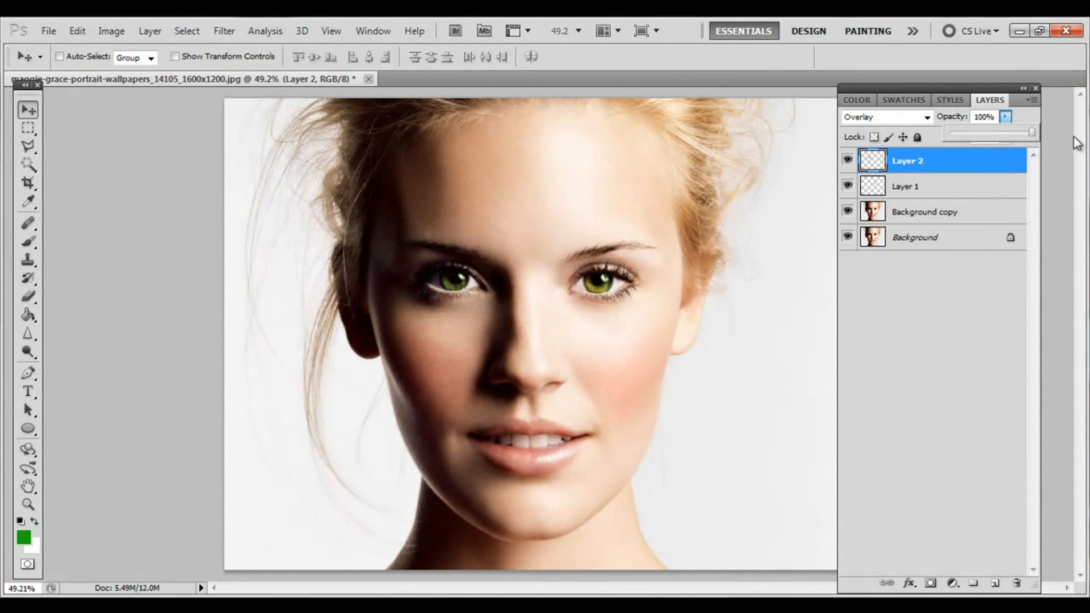
Step: Deselect the green overlay layer and paint a green brush scribble over the face
{"action": "left_click", "coordinate": [907, 186]}
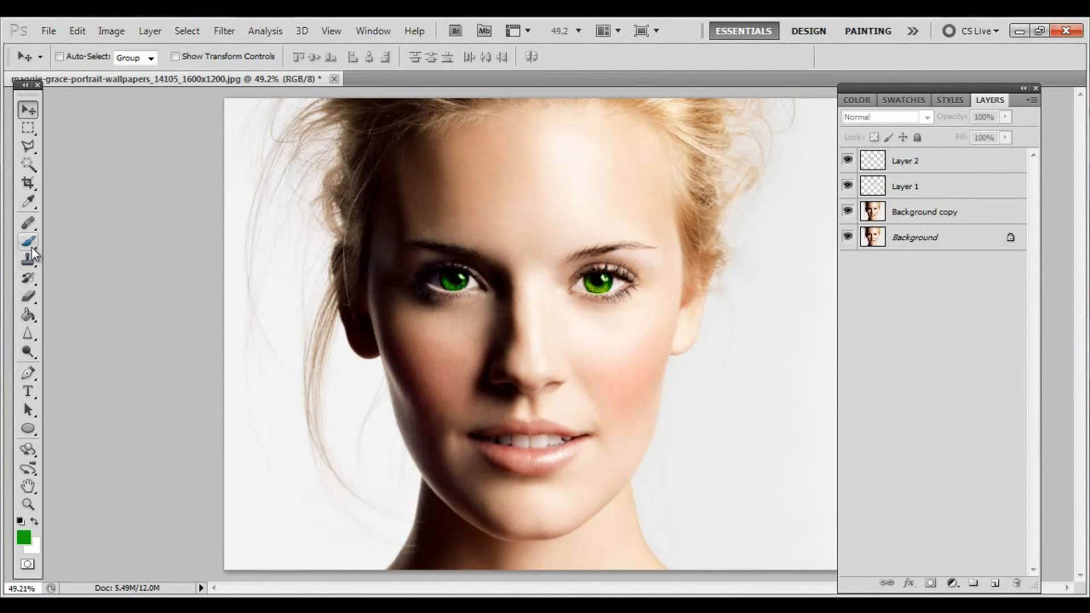
{"action": "left_click", "coordinate": [27, 242]}
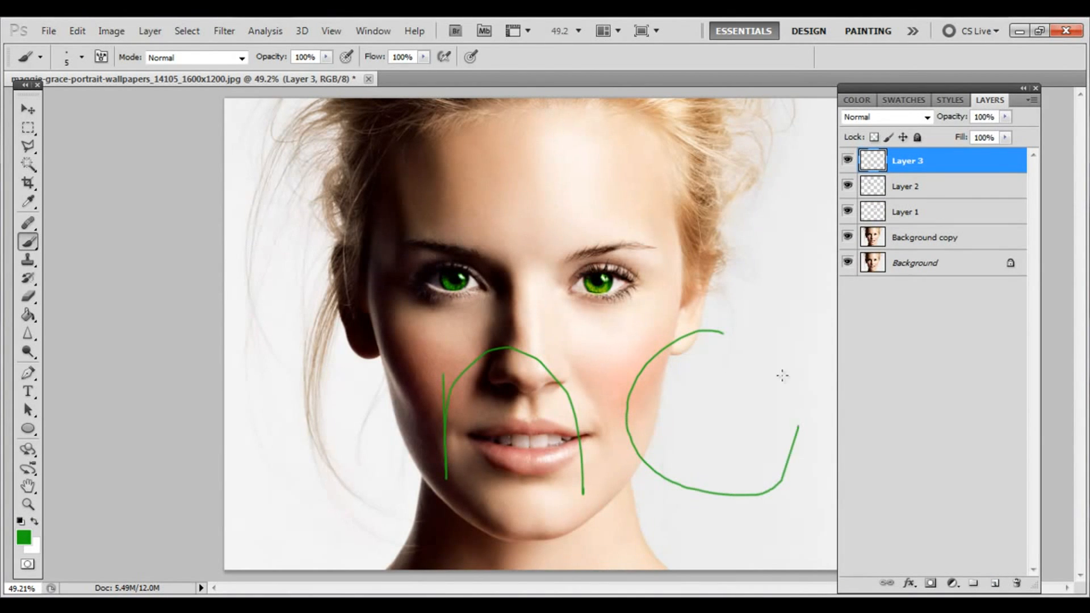
{"action": "left_click_drag", "start_coordinate": [722, 334], "coordinate": [799, 424]}
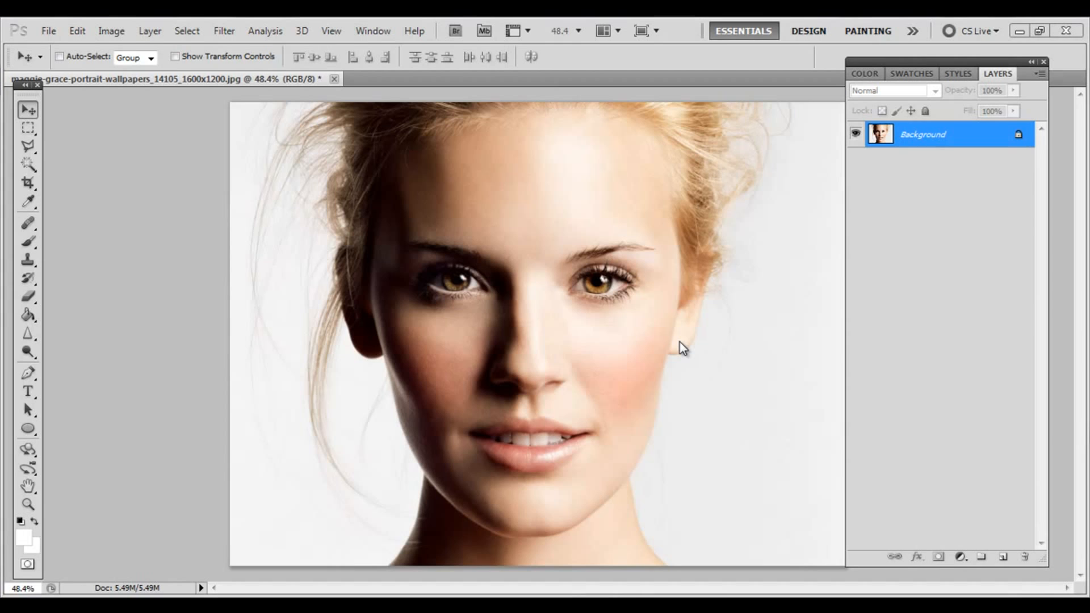
{"action": "mouse_move", "coordinate": [669, 366]}
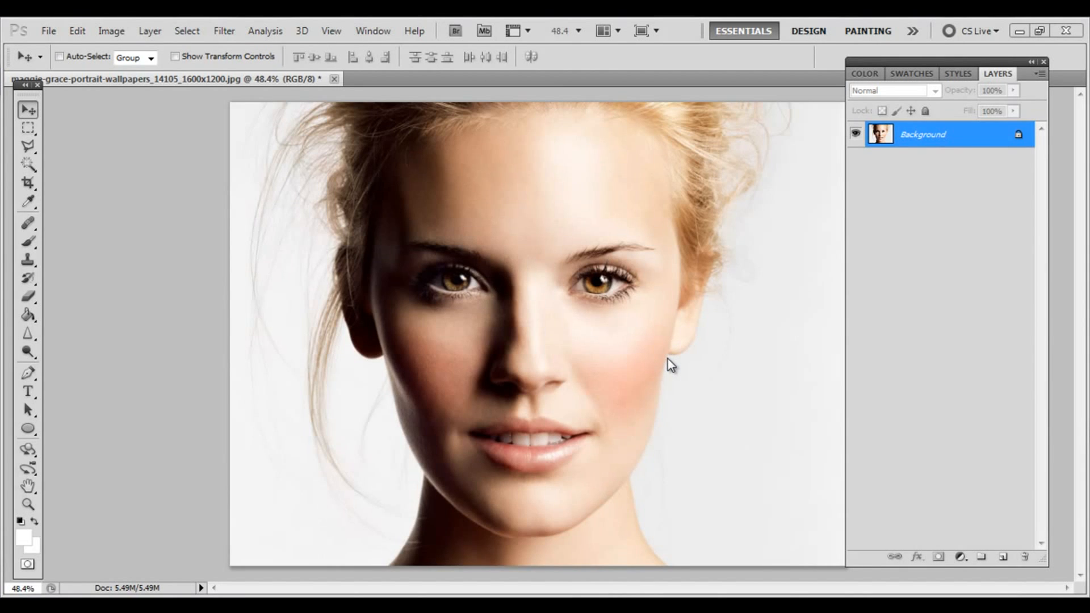
{"action": "mouse_move", "coordinate": [544, 332]}
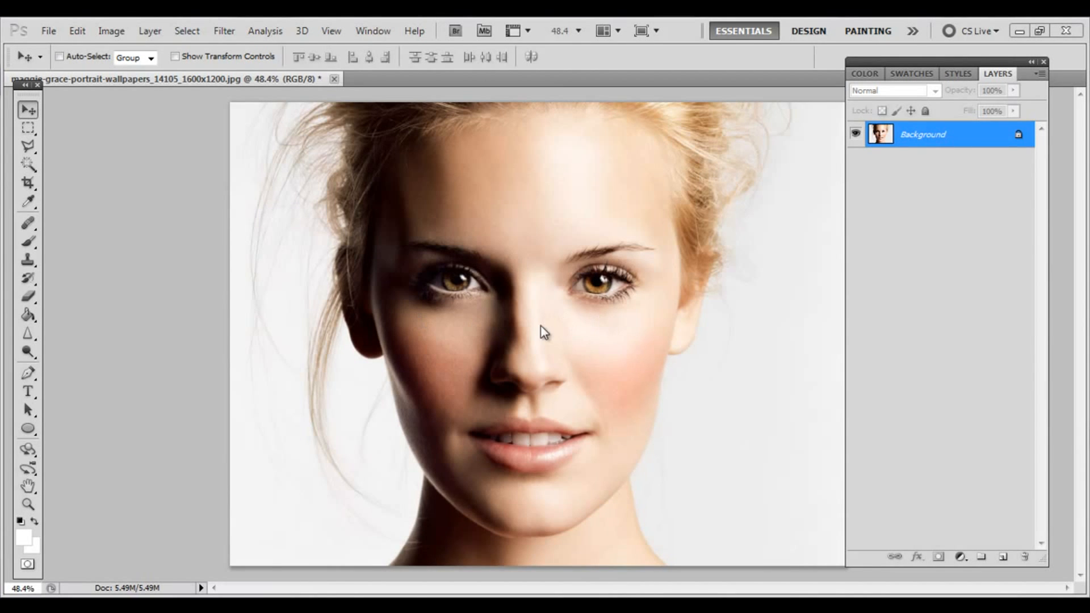
{"action": "mouse_move", "coordinate": [272, 517]}
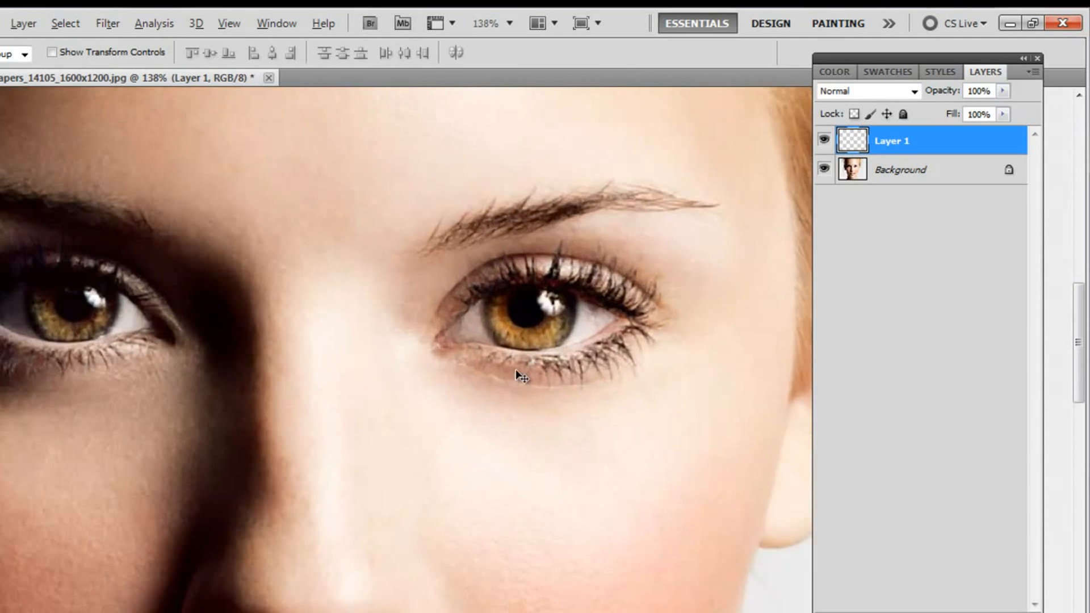
Step: Blend the white circle over the right iris as Overlay, not Soft Light, at 57% opacity
{"action": "left_click", "coordinate": [37, 443]}
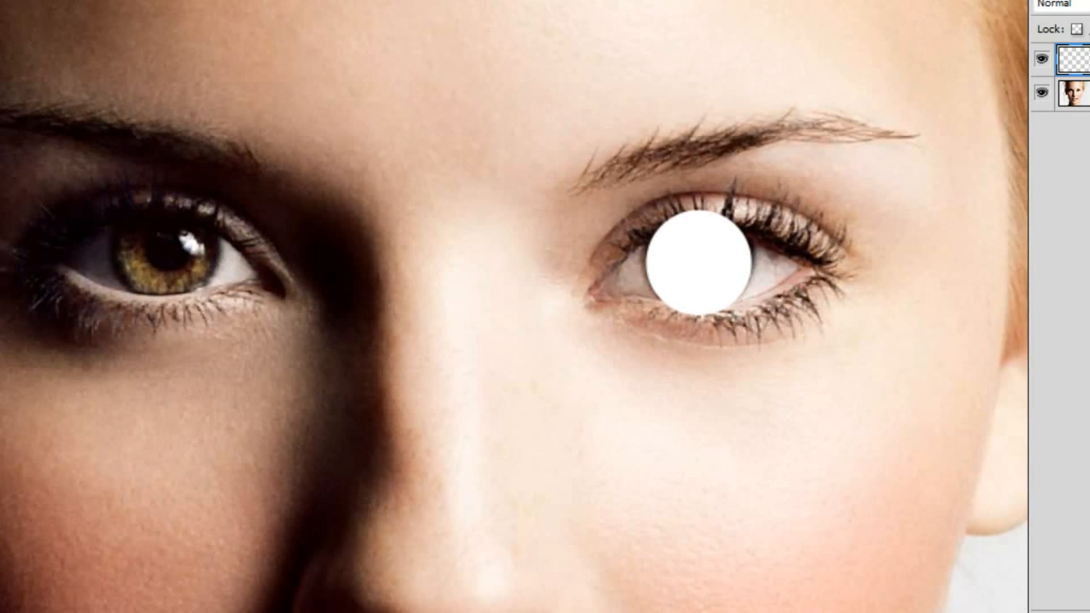
{"action": "left_click", "coordinate": [917, 53]}
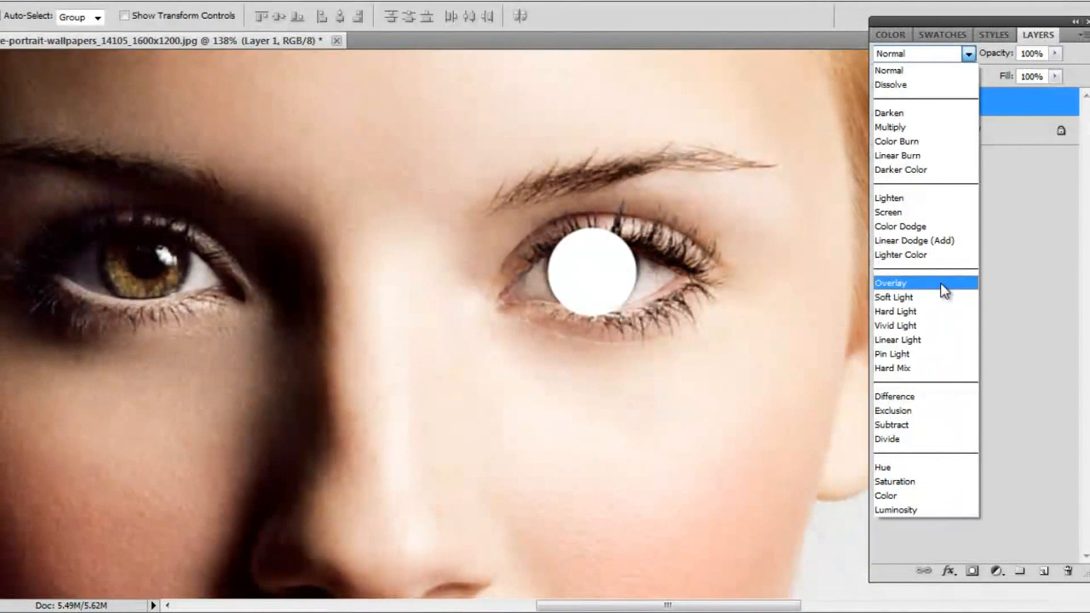
{"action": "left_click", "coordinate": [891, 282]}
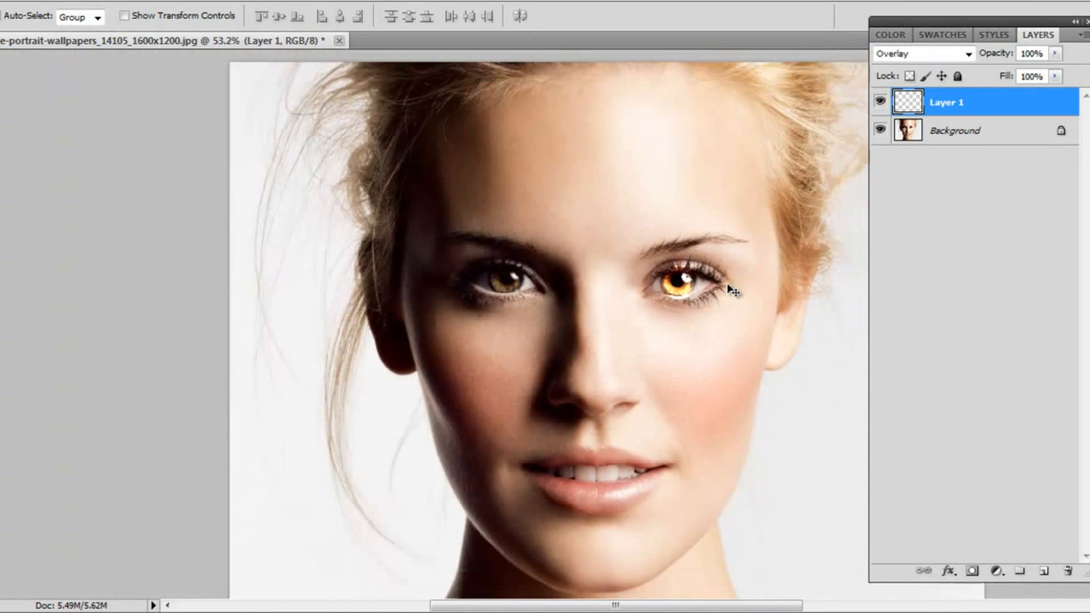
{"action": "left_click", "coordinate": [923, 53]}
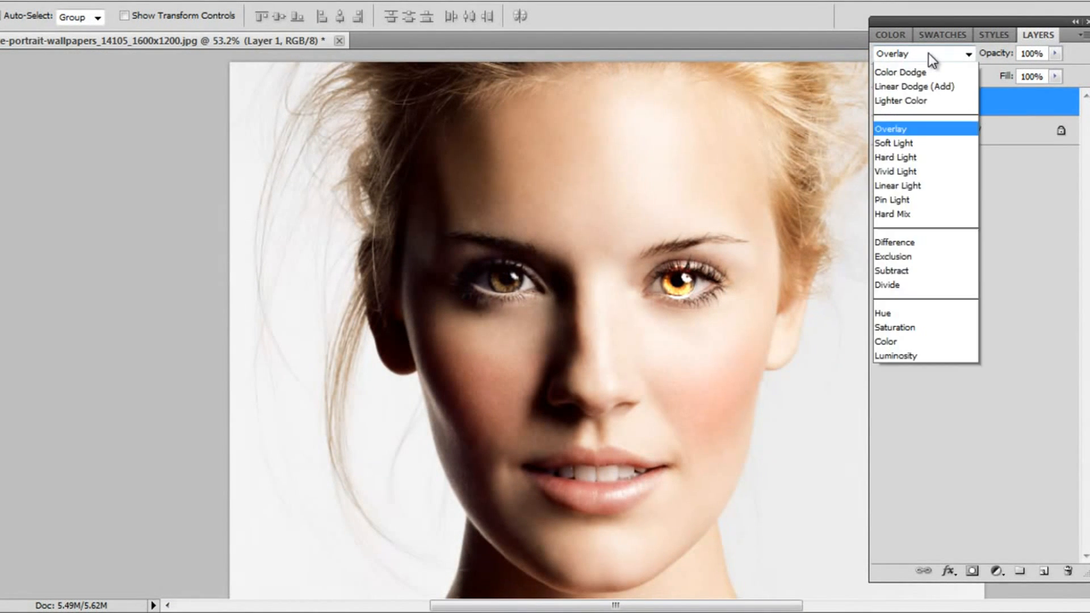
{"action": "left_click", "coordinate": [892, 143]}
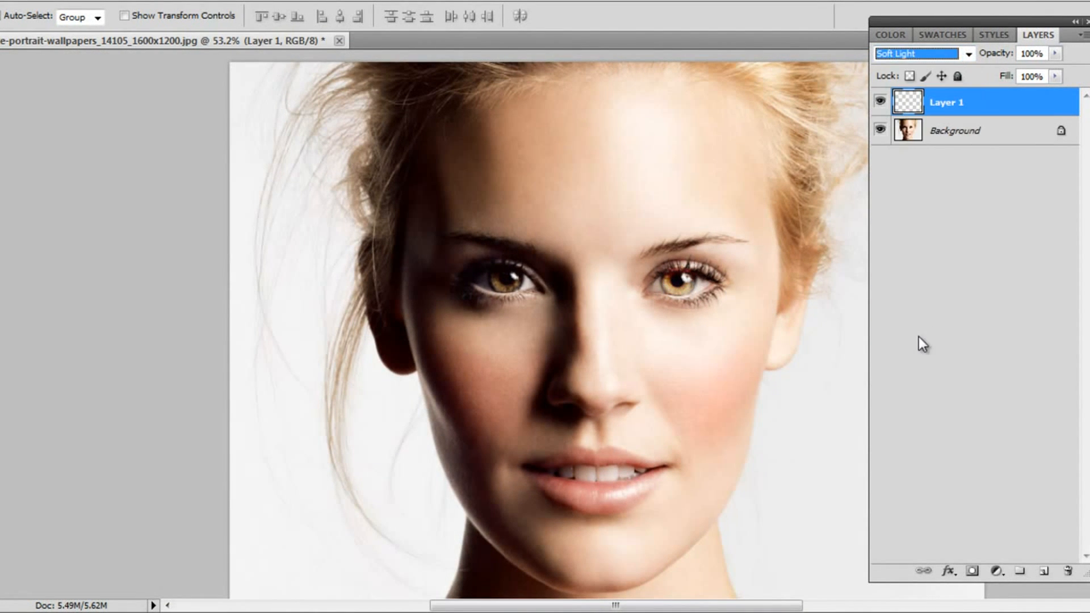
{"action": "left_click", "coordinate": [917, 53]}
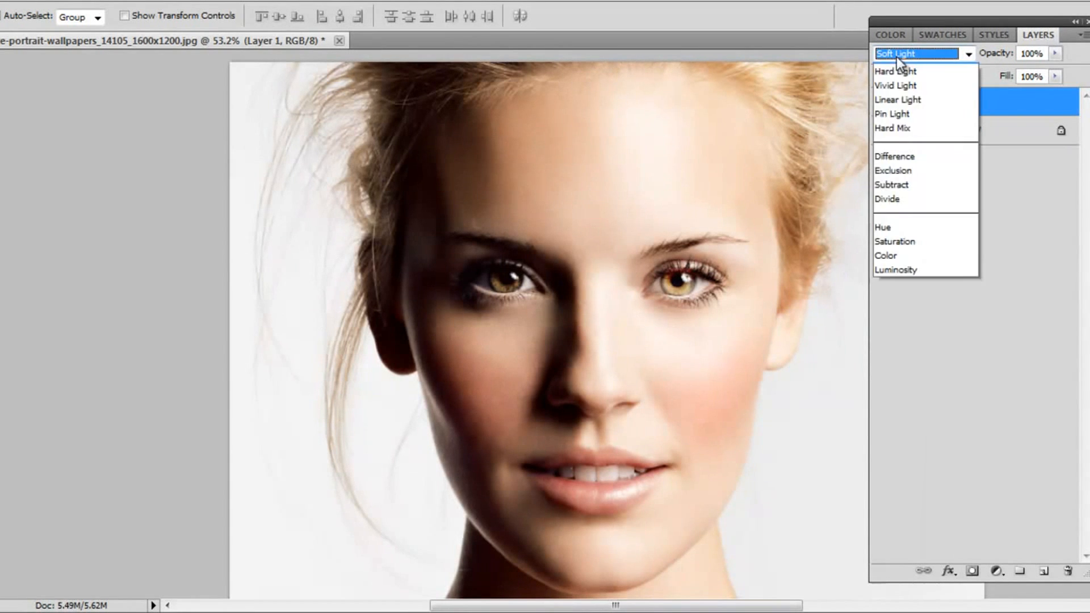
{"action": "left_click", "coordinate": [895, 57]}
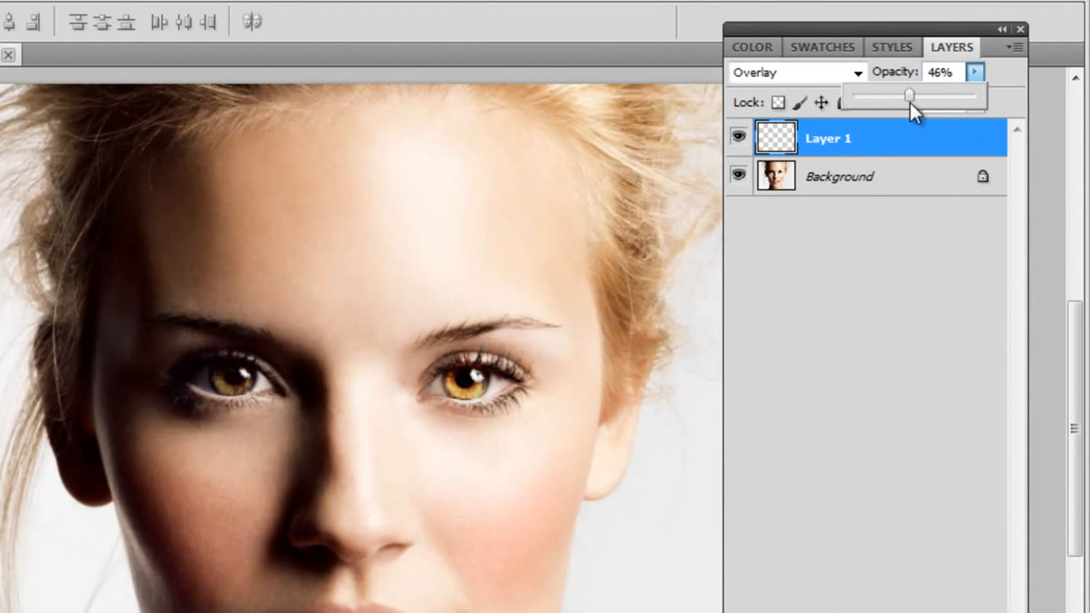
{"action": "left_click_drag", "start_coordinate": [907, 95], "coordinate": [923, 96]}
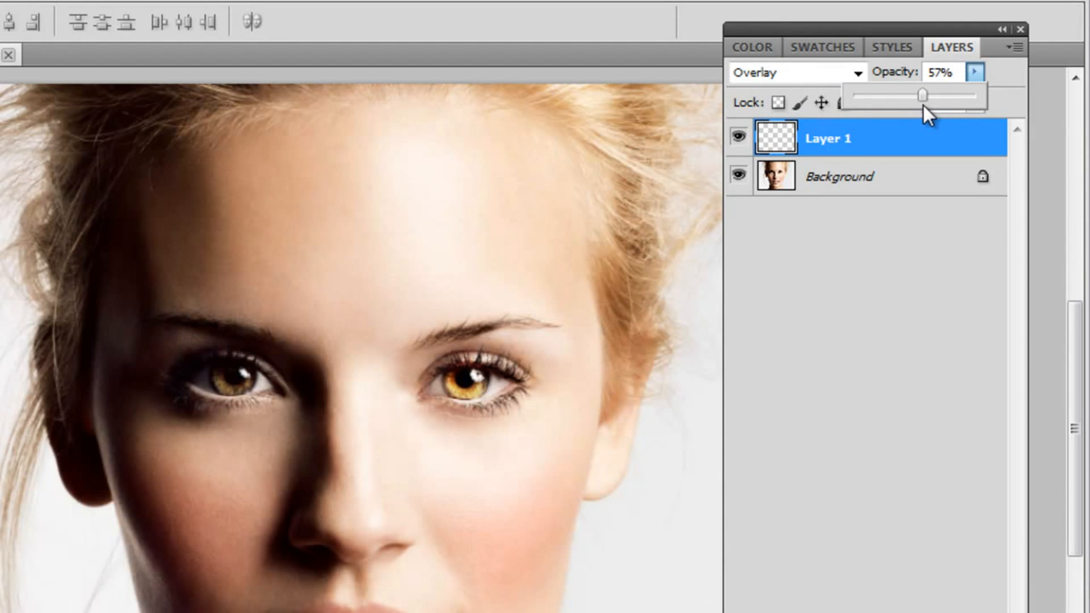
{"action": "left_click_drag", "start_coordinate": [922, 96], "coordinate": [926, 95]}
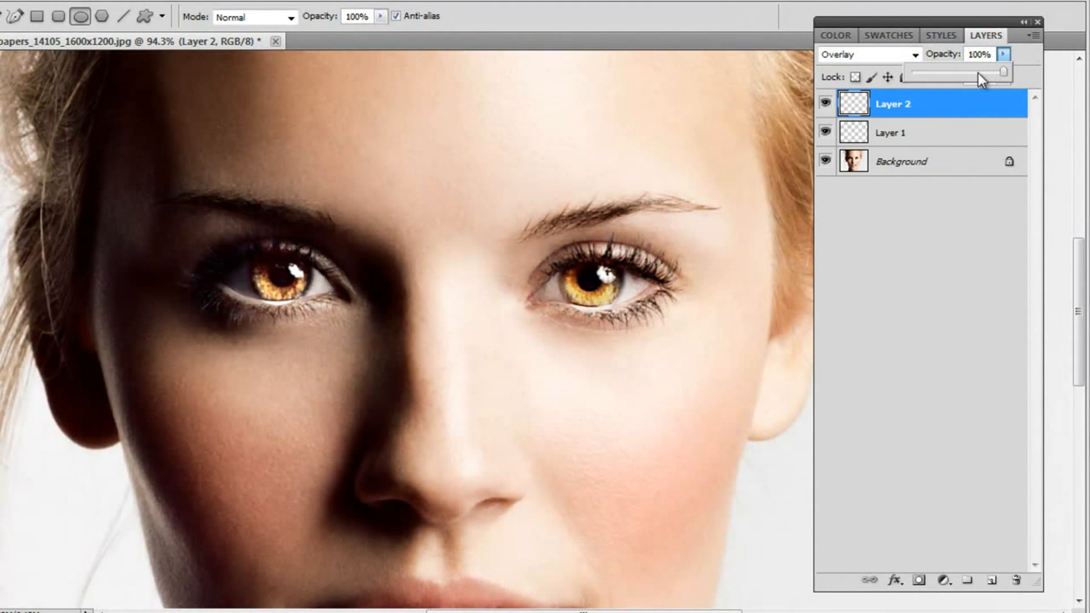
Step: Lower the second white circle's Overlay opacity to 67%
{"action": "left_click_drag", "start_coordinate": [1002, 72], "coordinate": [972, 72]}
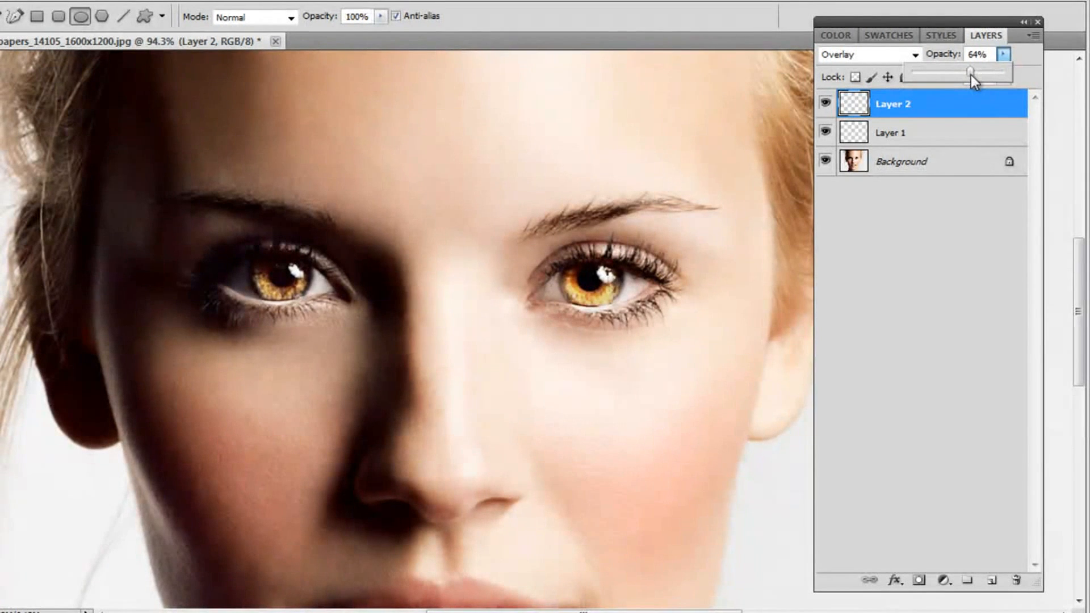
{"action": "left_click_drag", "start_coordinate": [968, 72], "coordinate": [973, 72]}
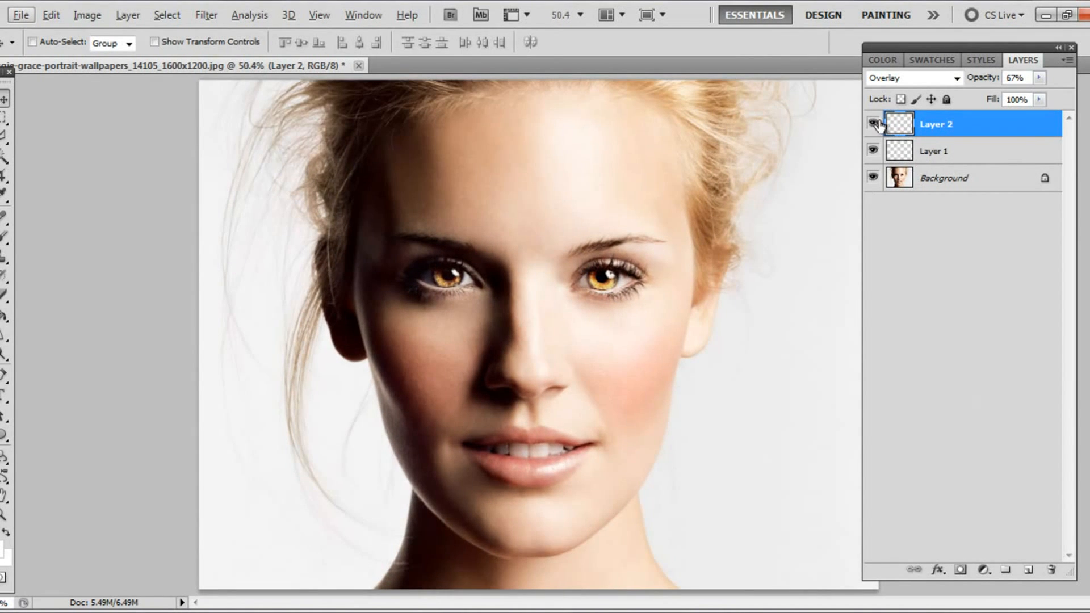
{"action": "left_click", "coordinate": [873, 124]}
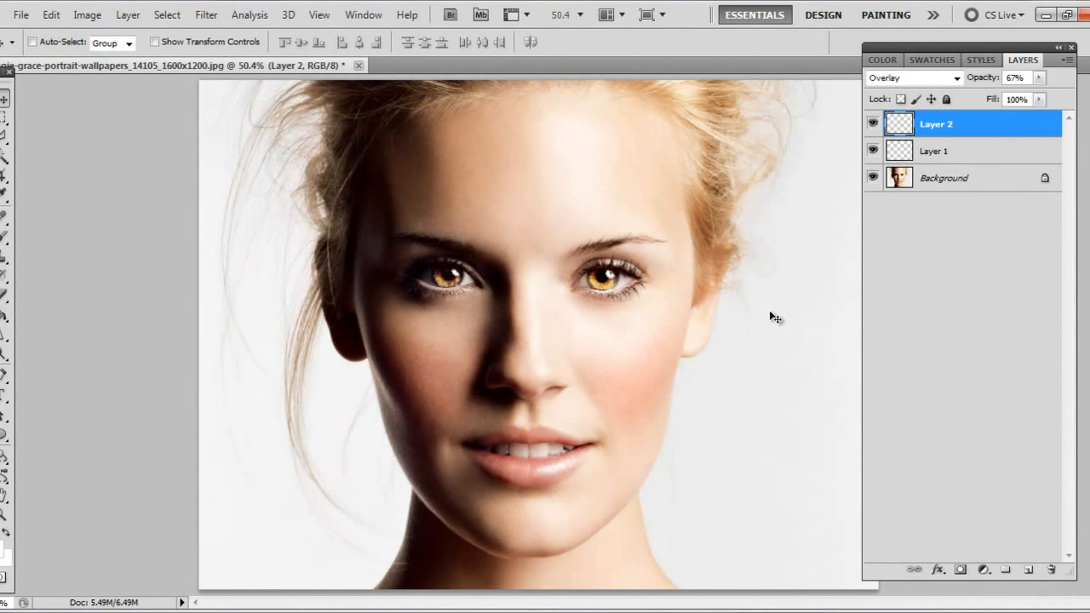
{"action": "mouse_move", "coordinate": [217, 264]}
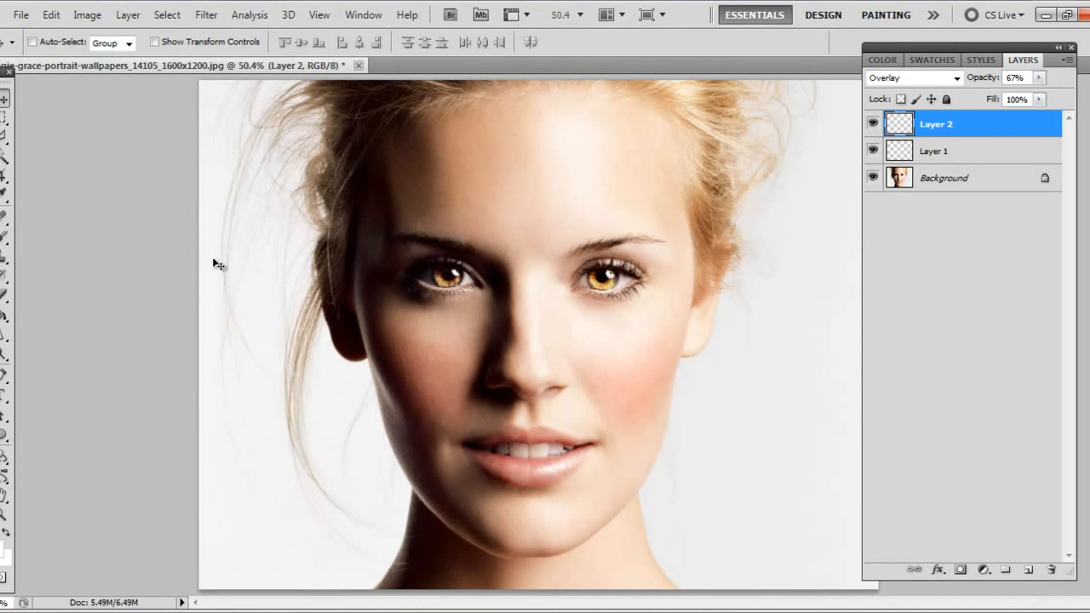